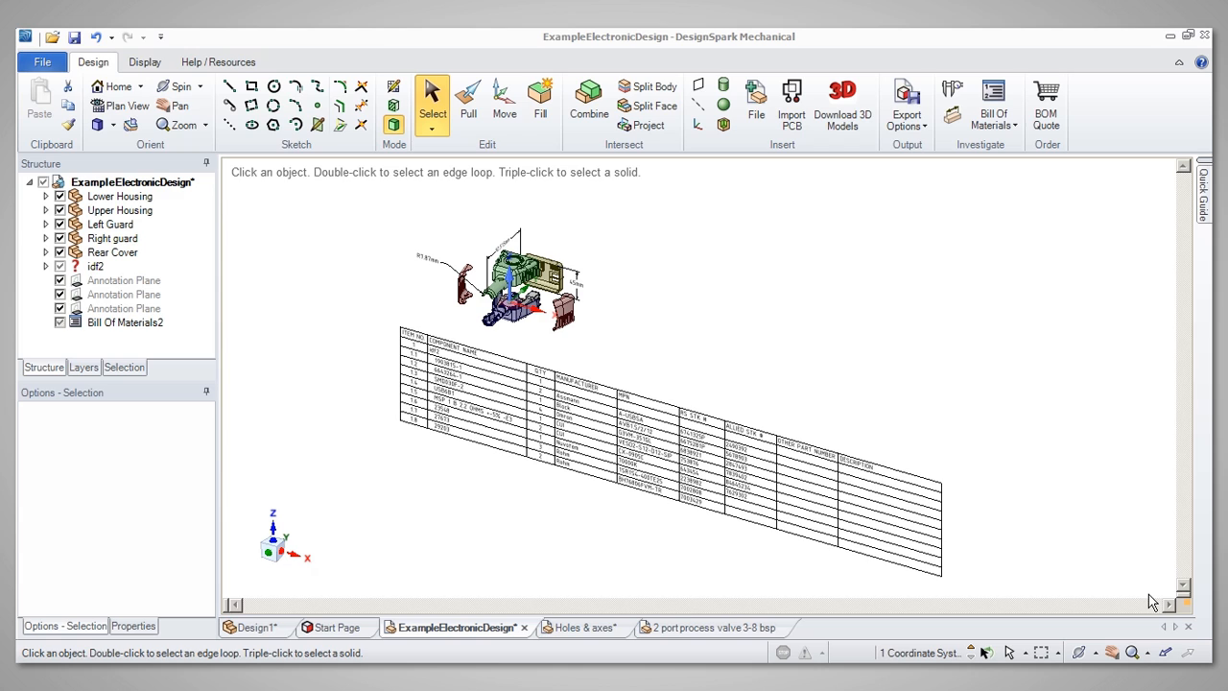
mouse_move(995, 477)
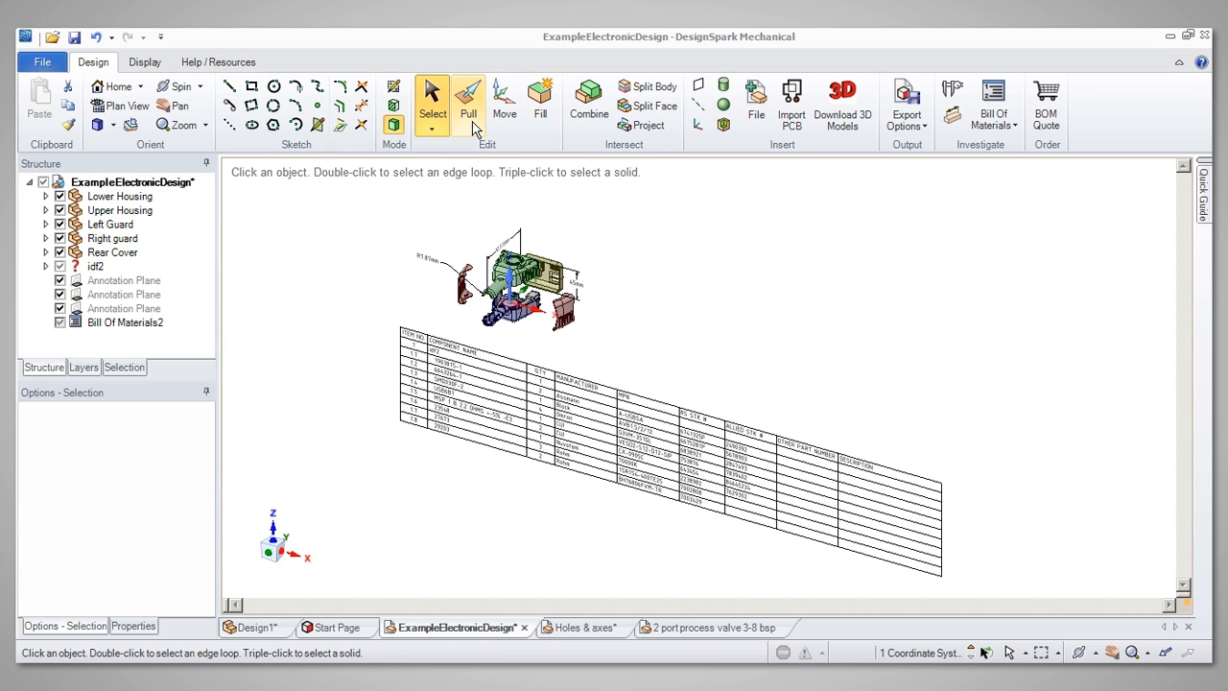
mouse_move(540, 96)
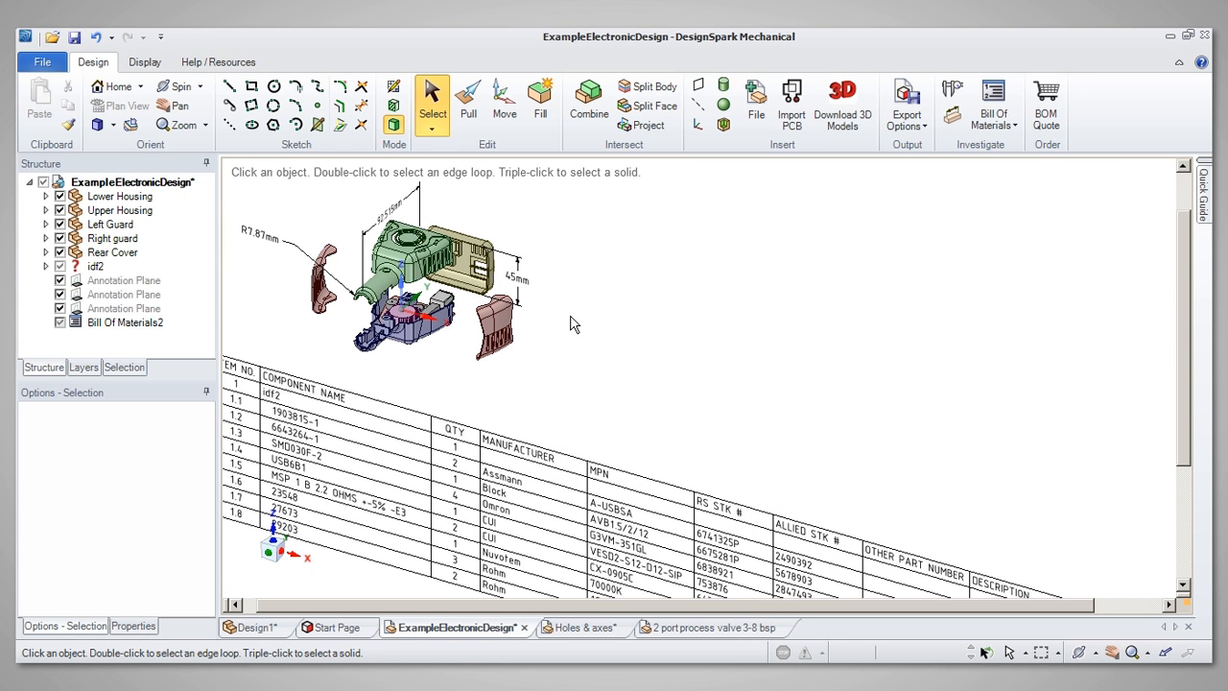
mouse_move(571, 277)
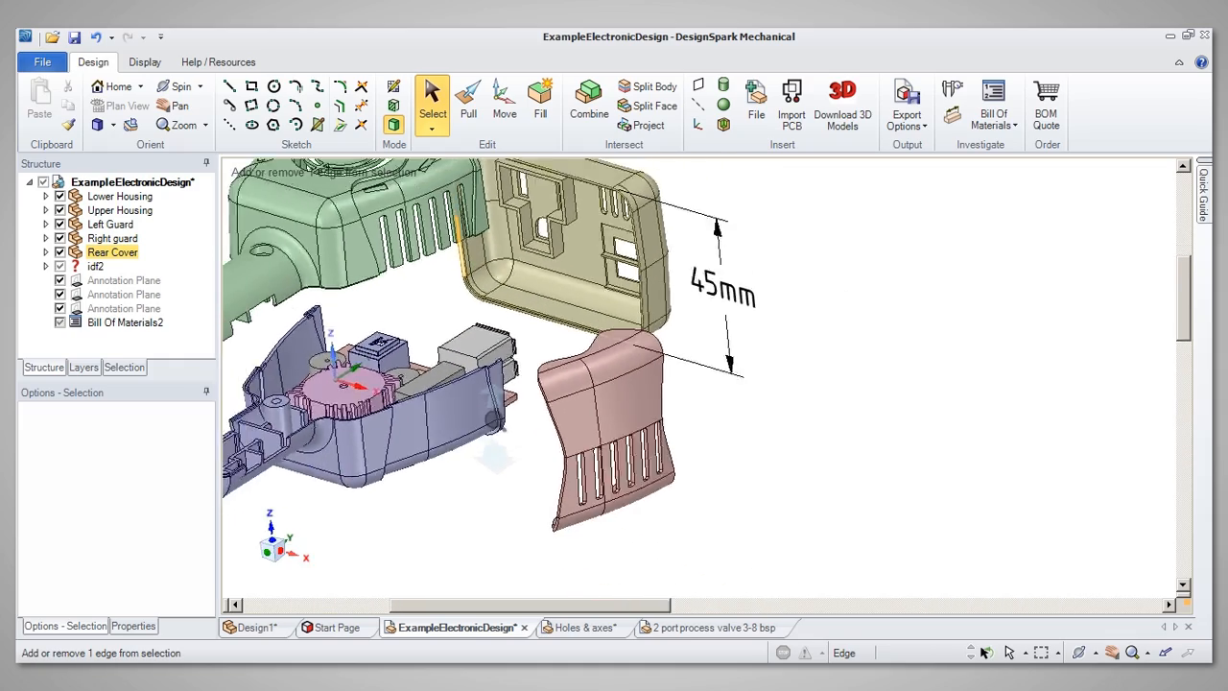
Step: Zoom in with the mouse wheel so the exploded housing parts fill the window
scroll("down", 3)
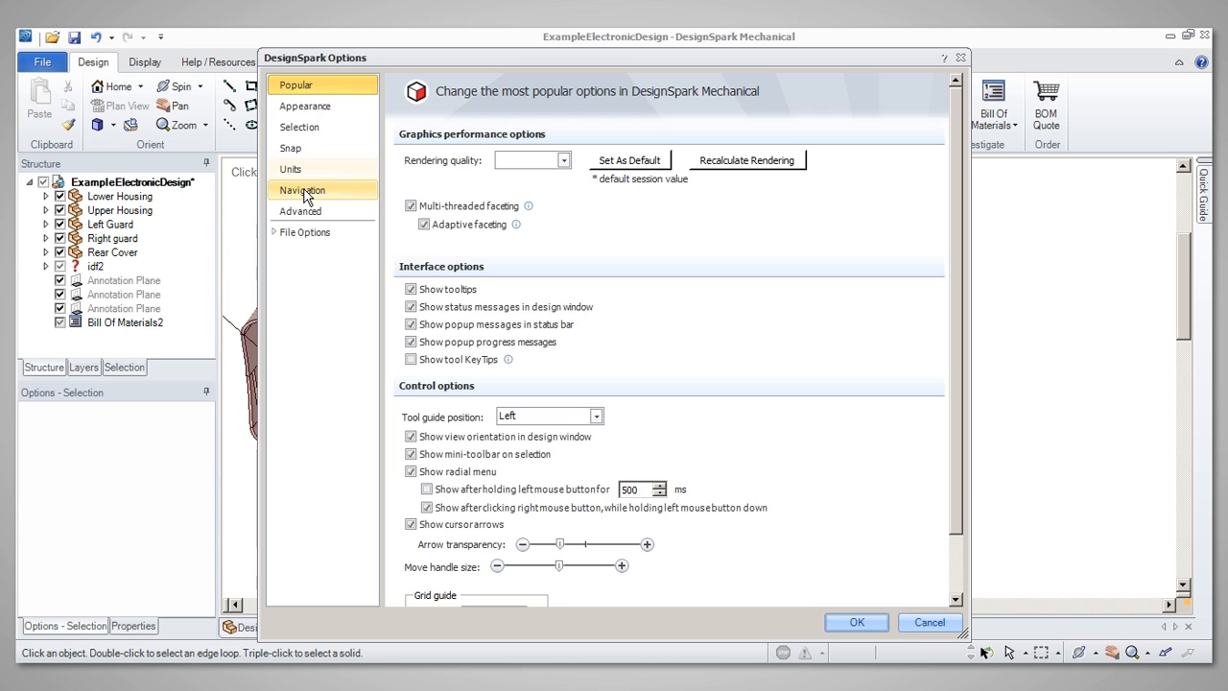
mouse_move(925, 63)
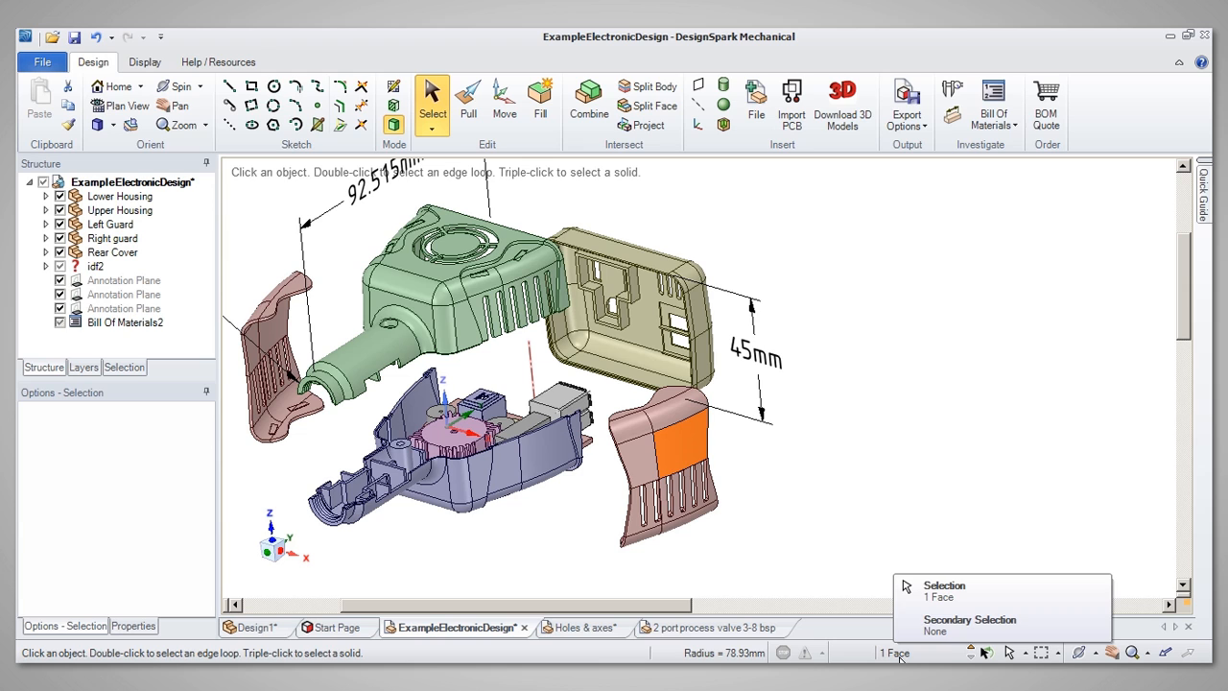
left_click(643, 504)
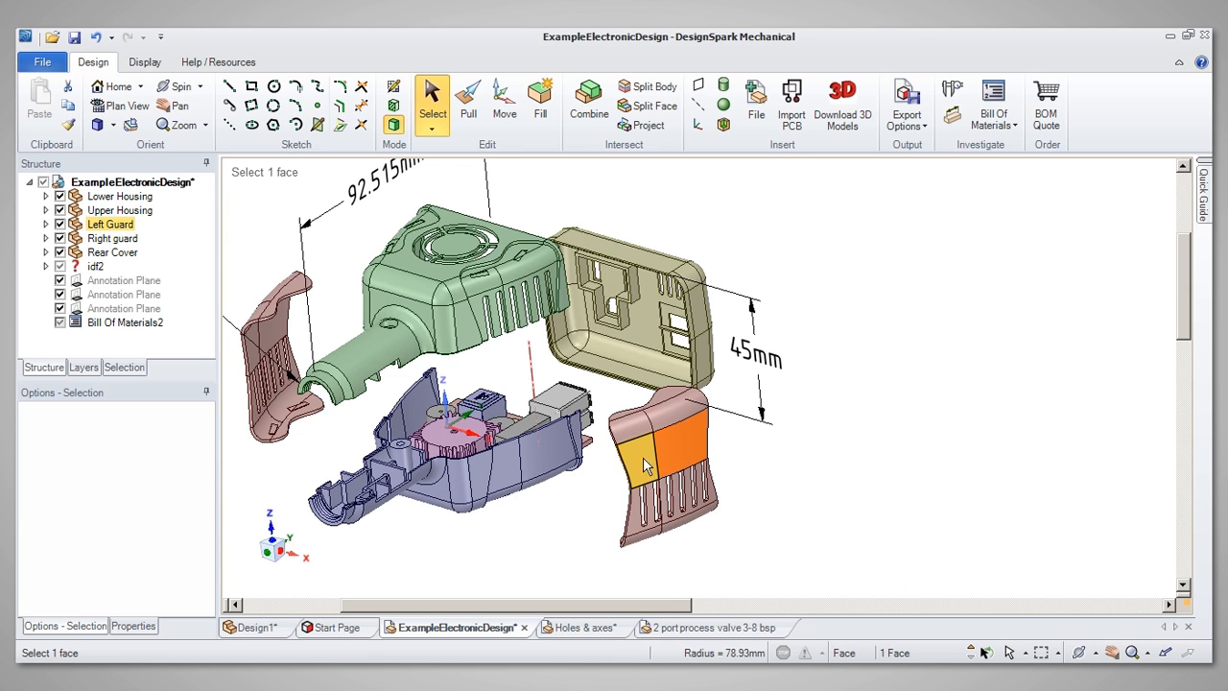
mouse_move(667, 423)
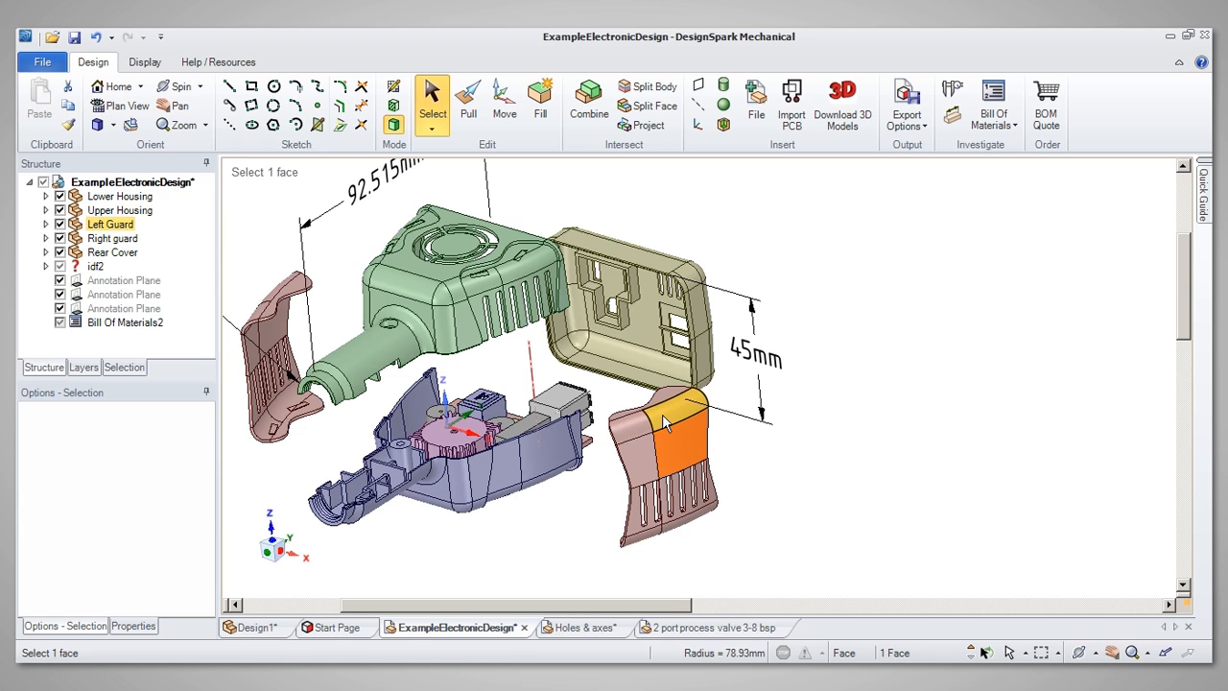
left_click(861, 451)
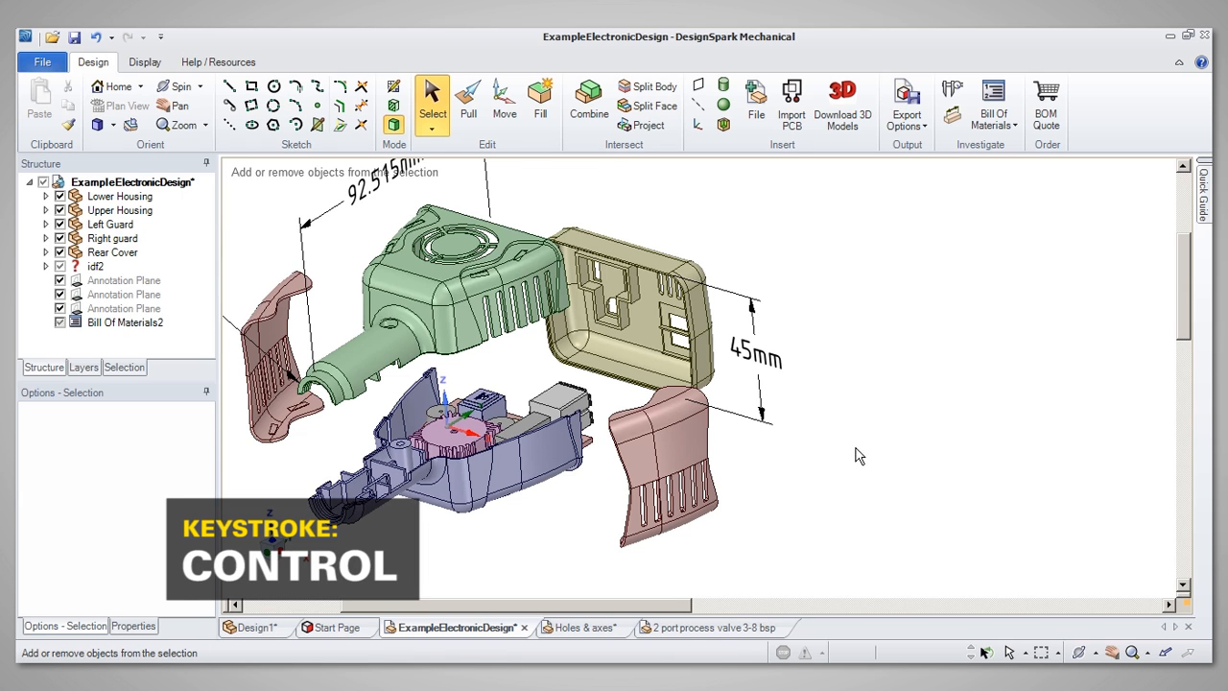
left_click(682, 451)
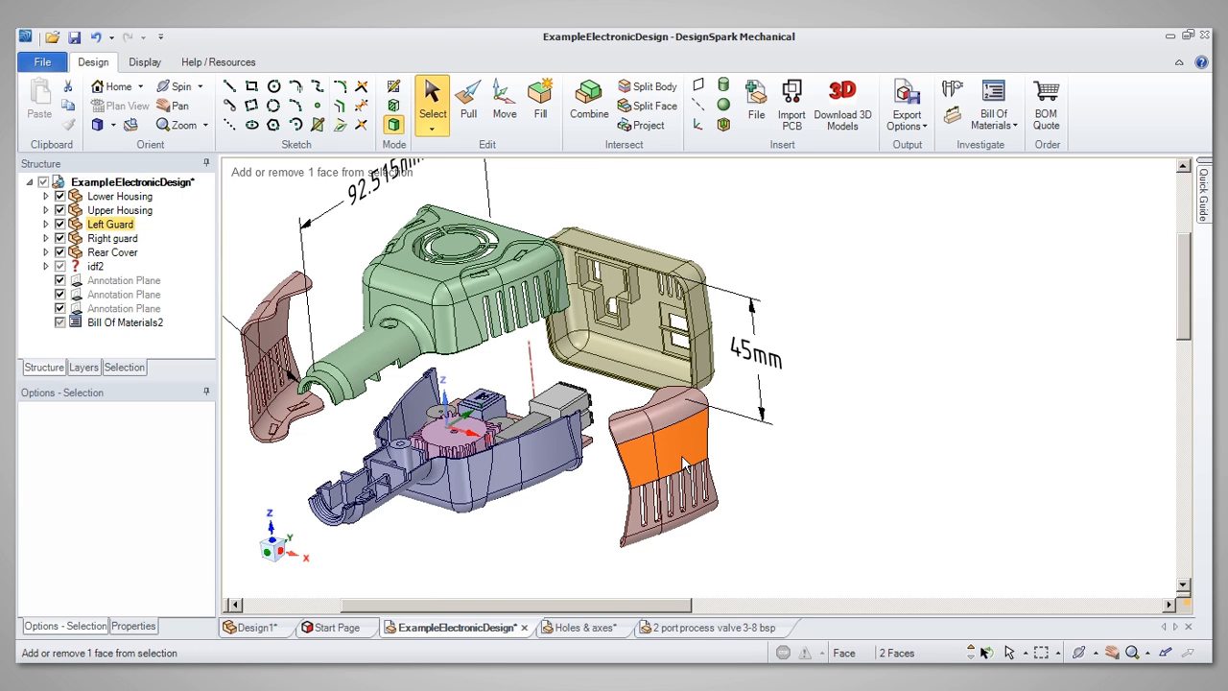
left_click(683, 518)
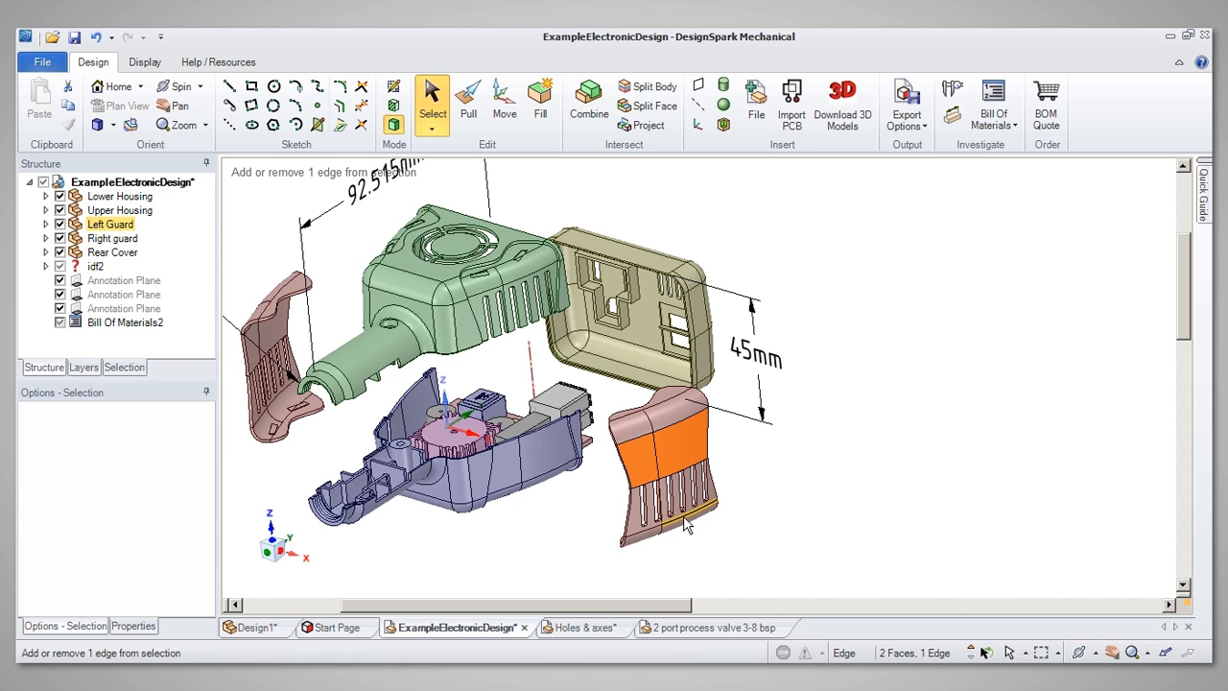
left_click(641, 532)
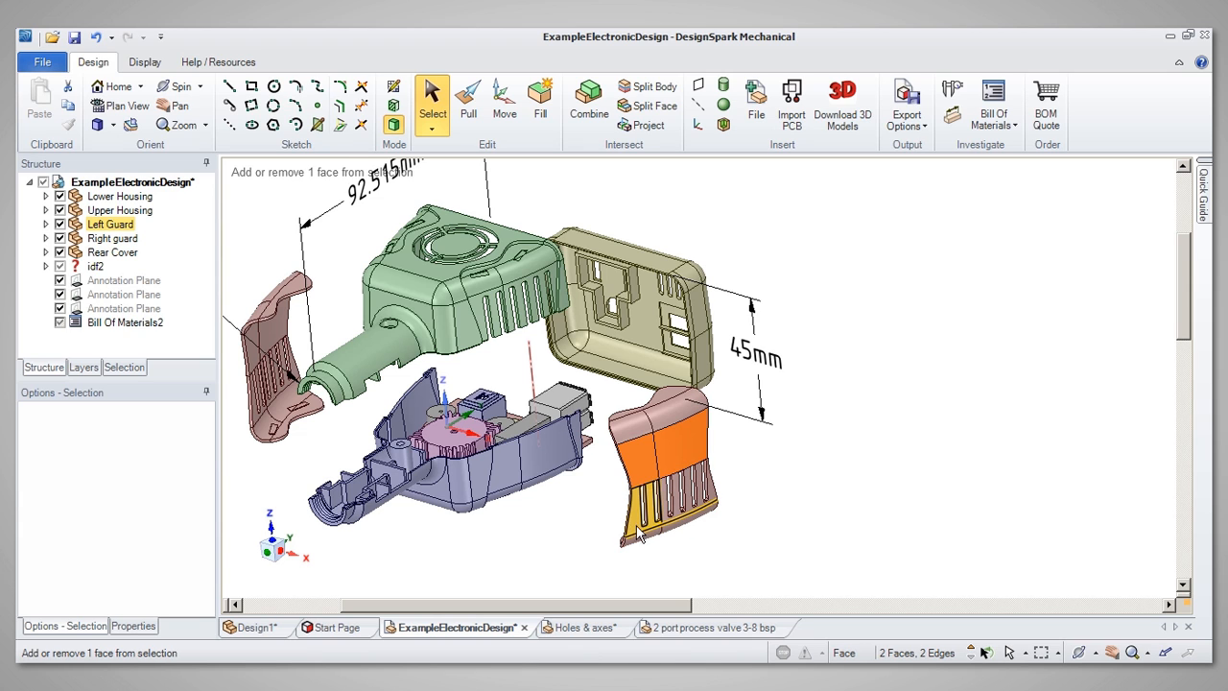
left_click(662, 518)
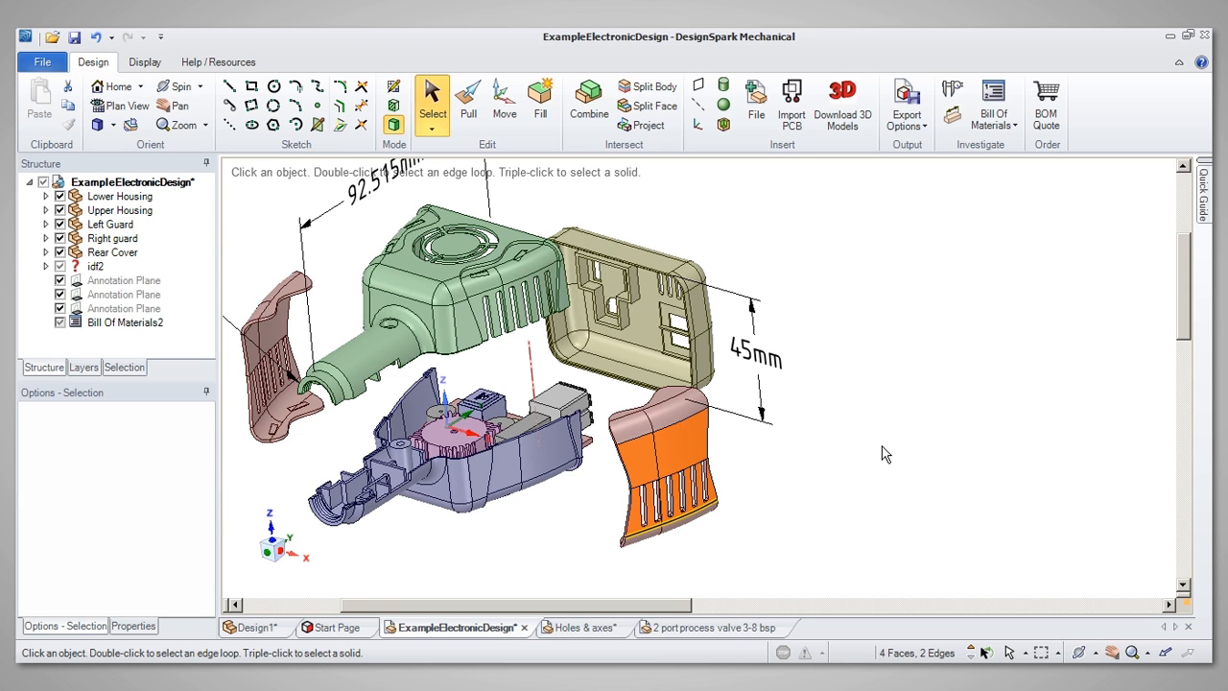
key("Escape")
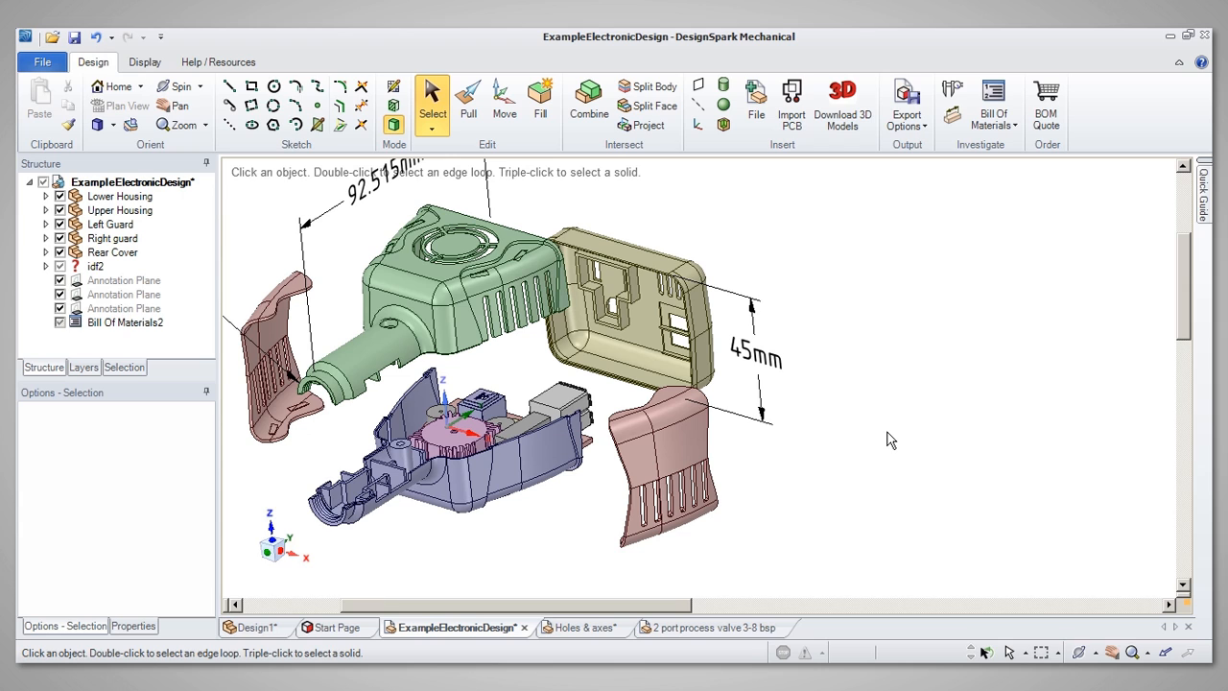
mouse_move(842, 492)
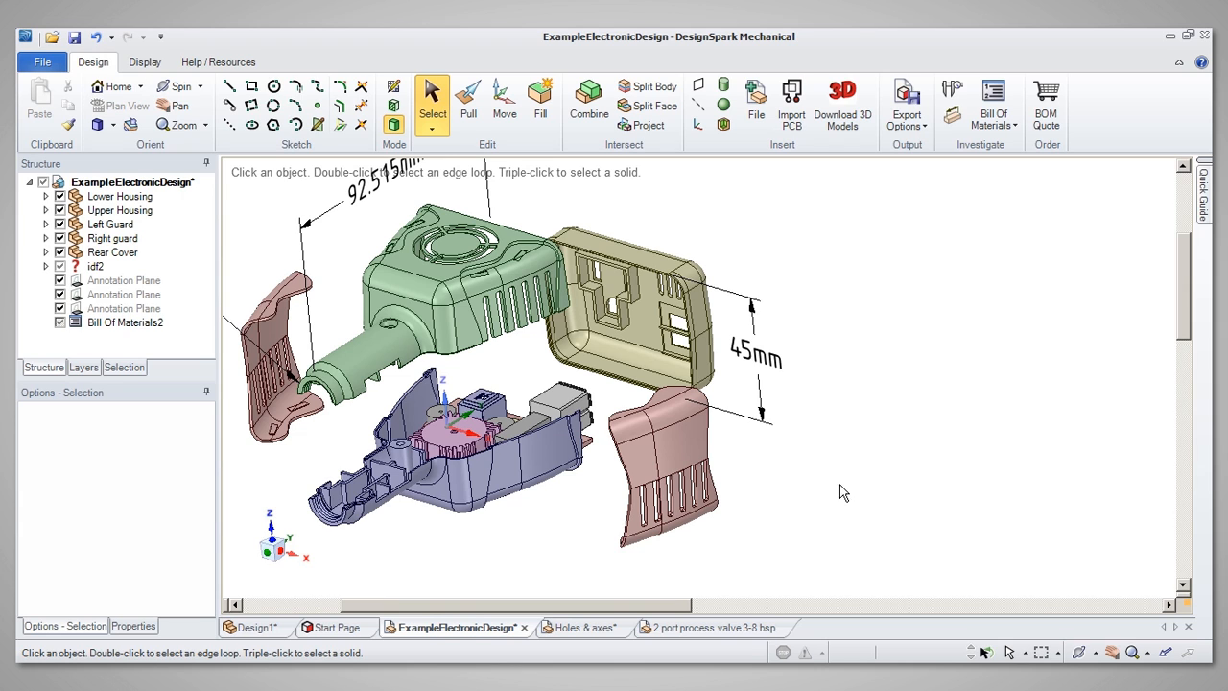
Step: Switch to the 2 port process valve design and select the hexagonal nut's front face
left_click(709, 626)
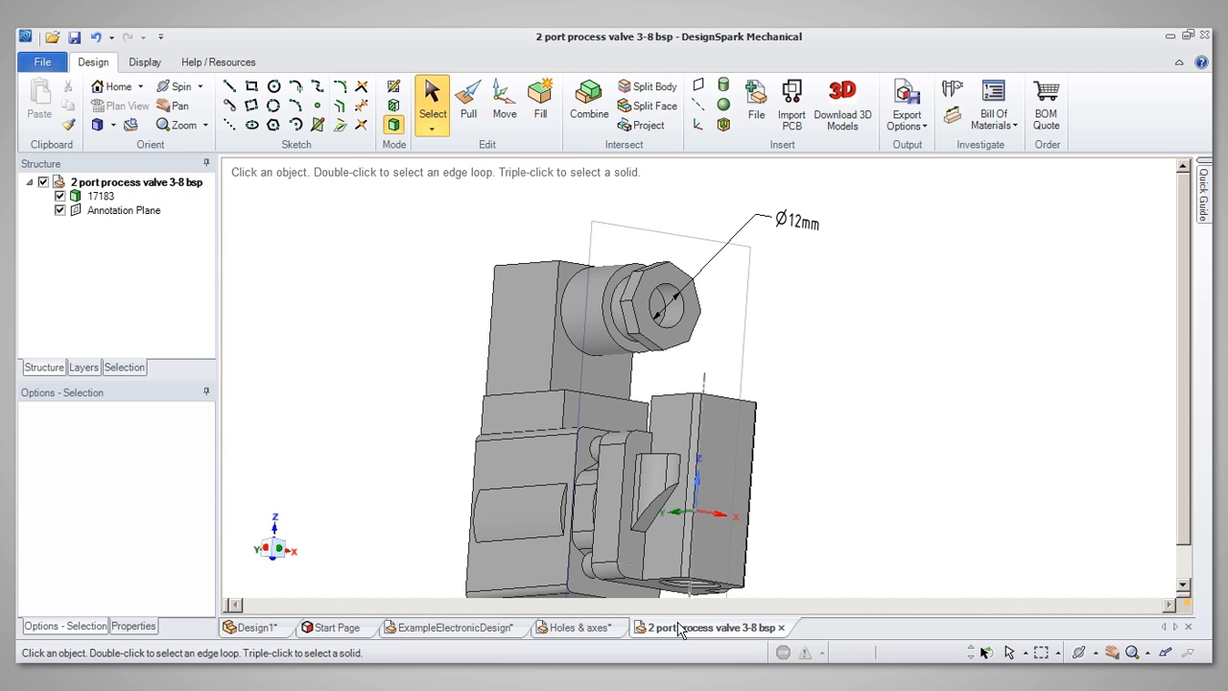
left_click(672, 307)
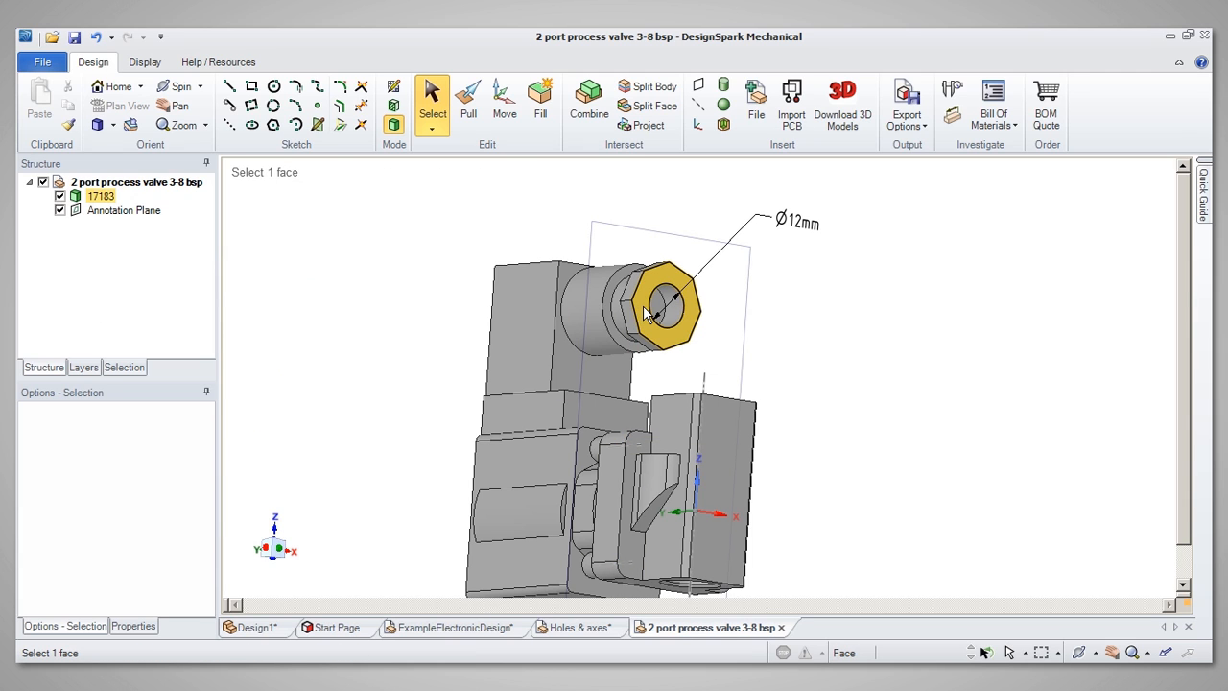
scroll("down", 3)
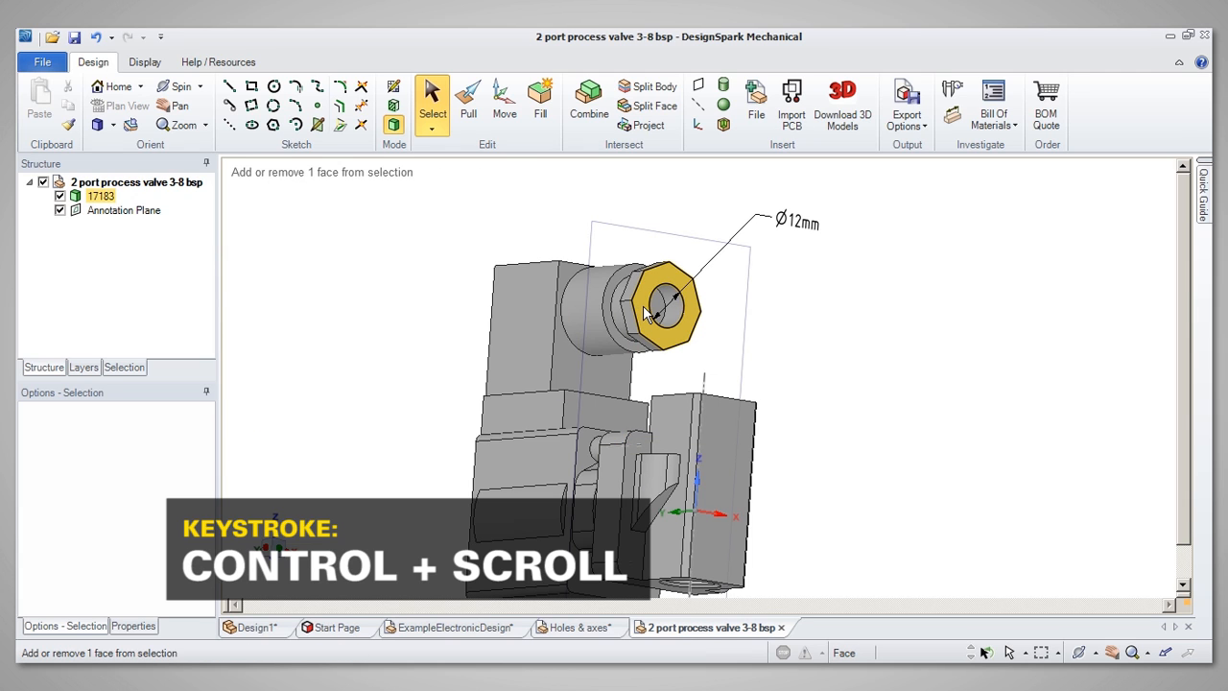
scroll("down", 3)
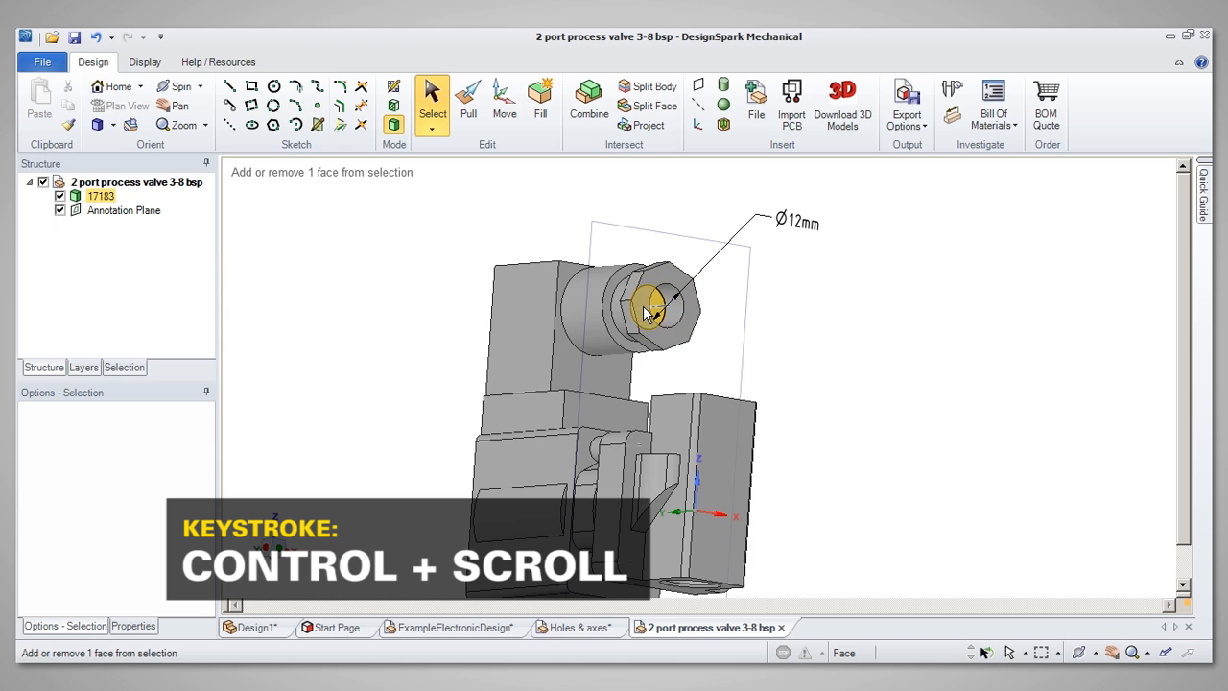
Step: Select faces hidden behind the nut, then clear the valve selection
left_click(623, 298)
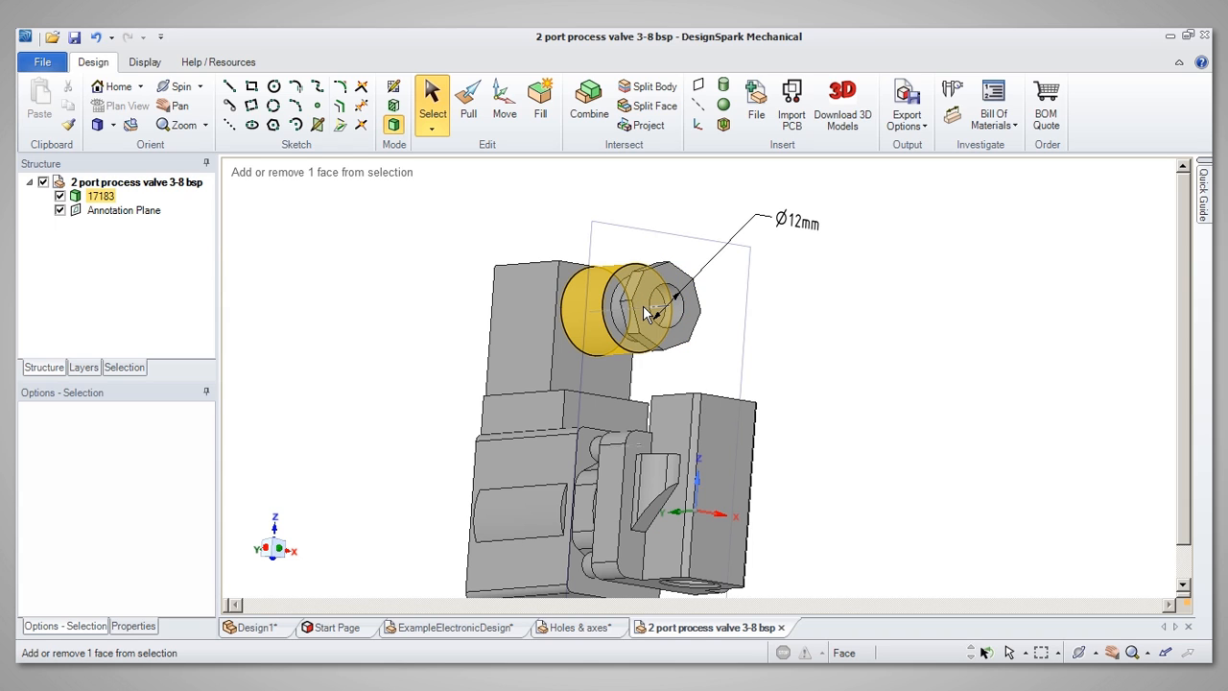
left_click(667, 307)
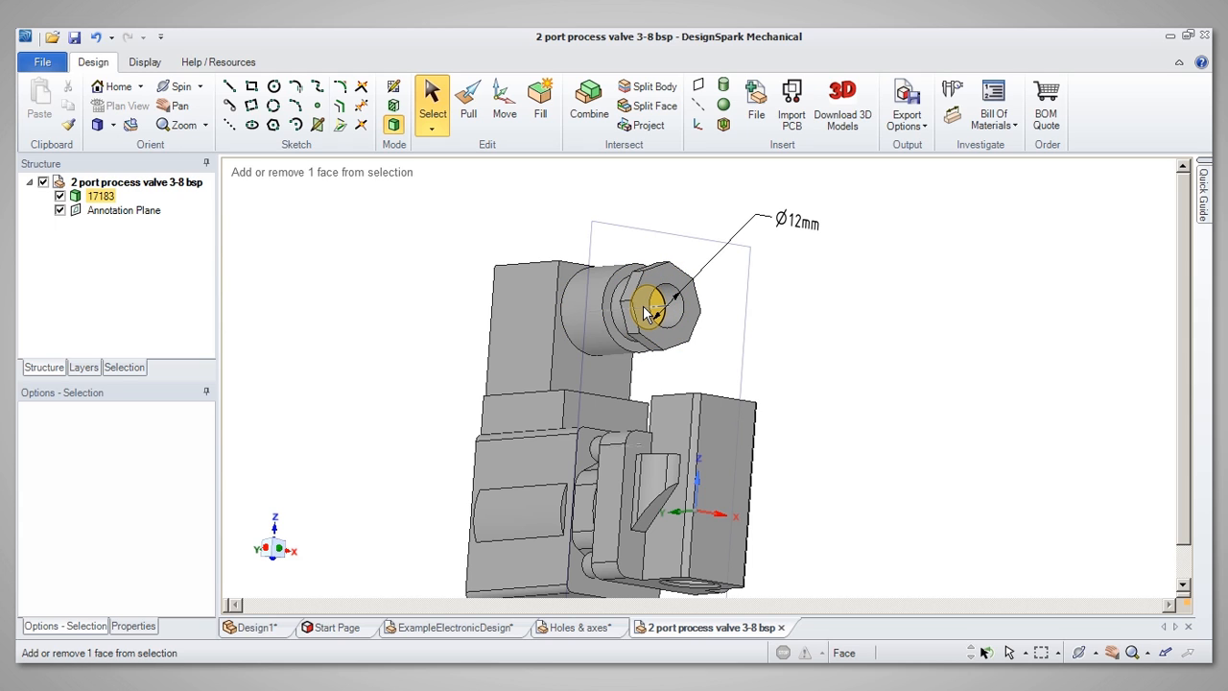
left_click(650, 307)
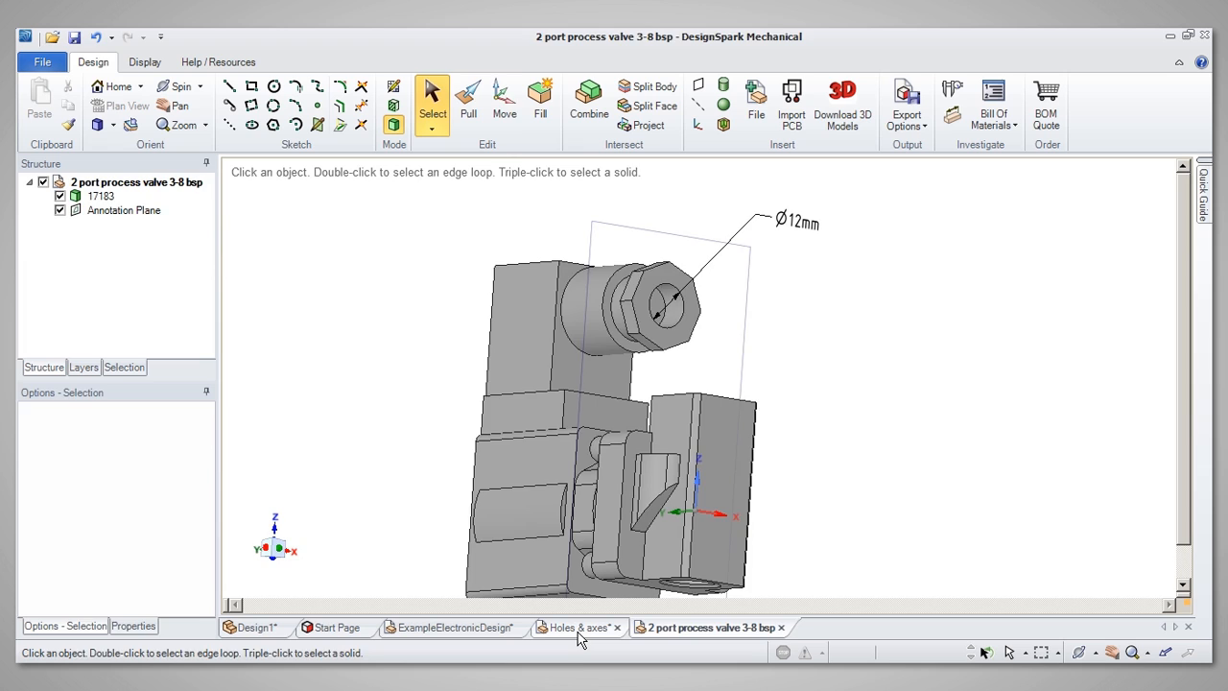
Step: Switch to the Holes & axes design, then back to the electronic housing design
left_click(579, 626)
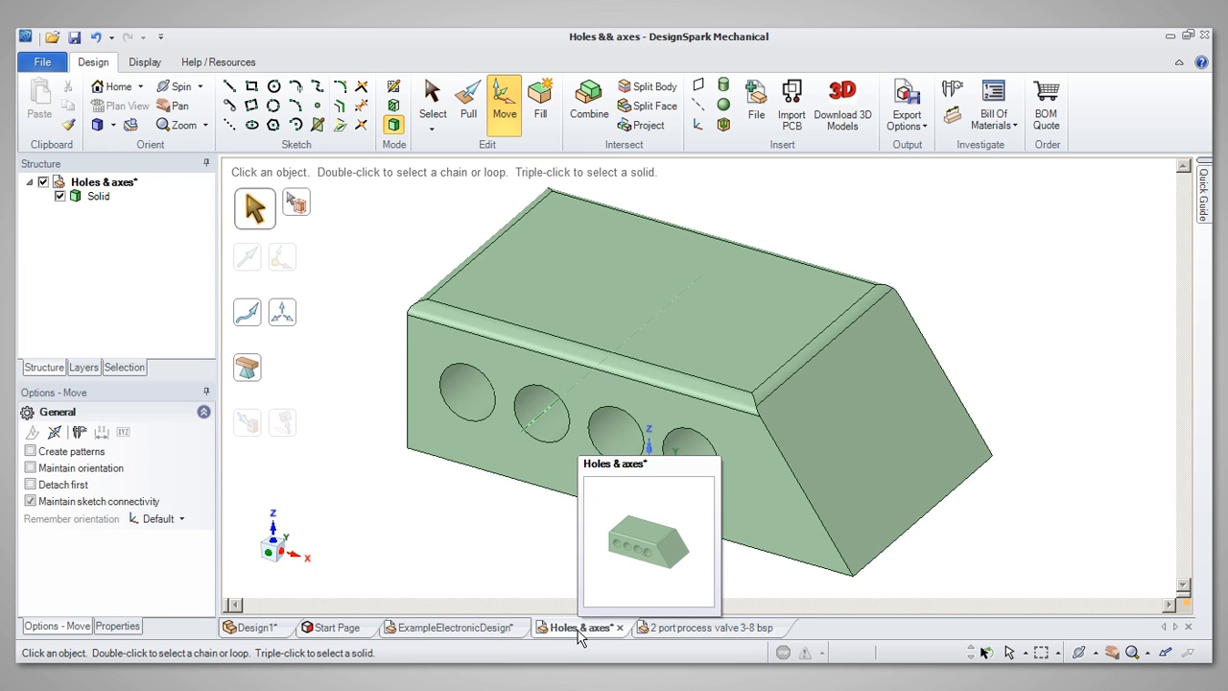
mouse_move(486, 566)
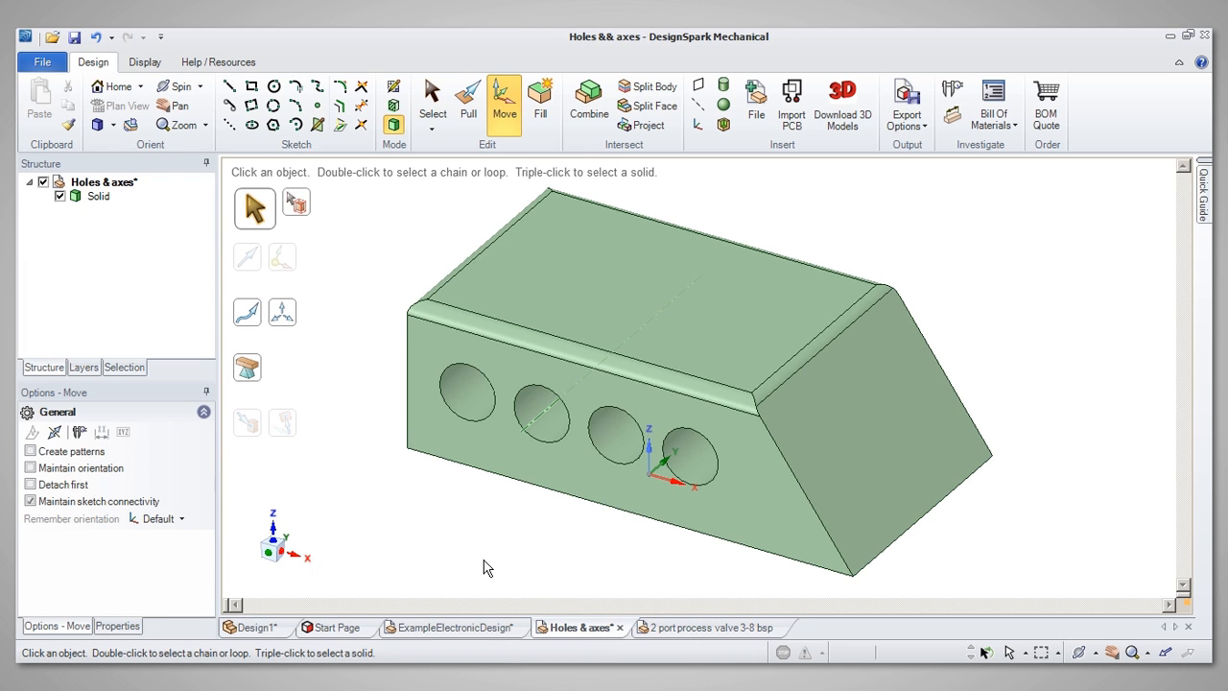
mouse_move(428, 525)
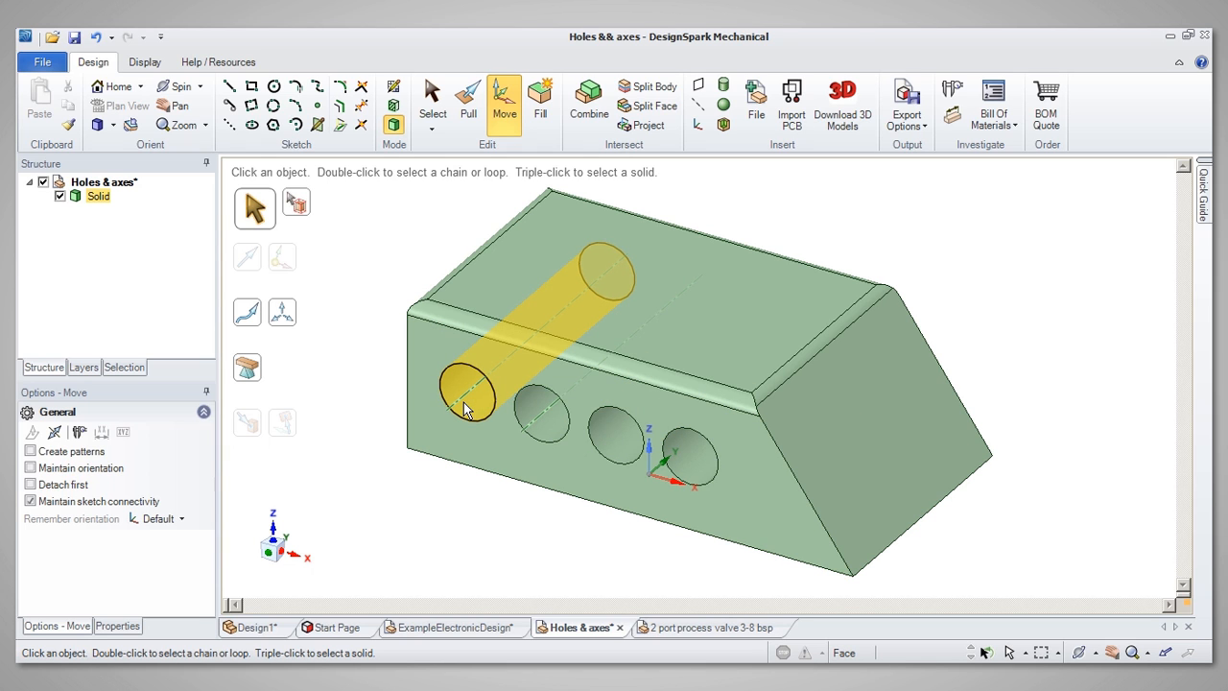
mouse_move(473, 403)
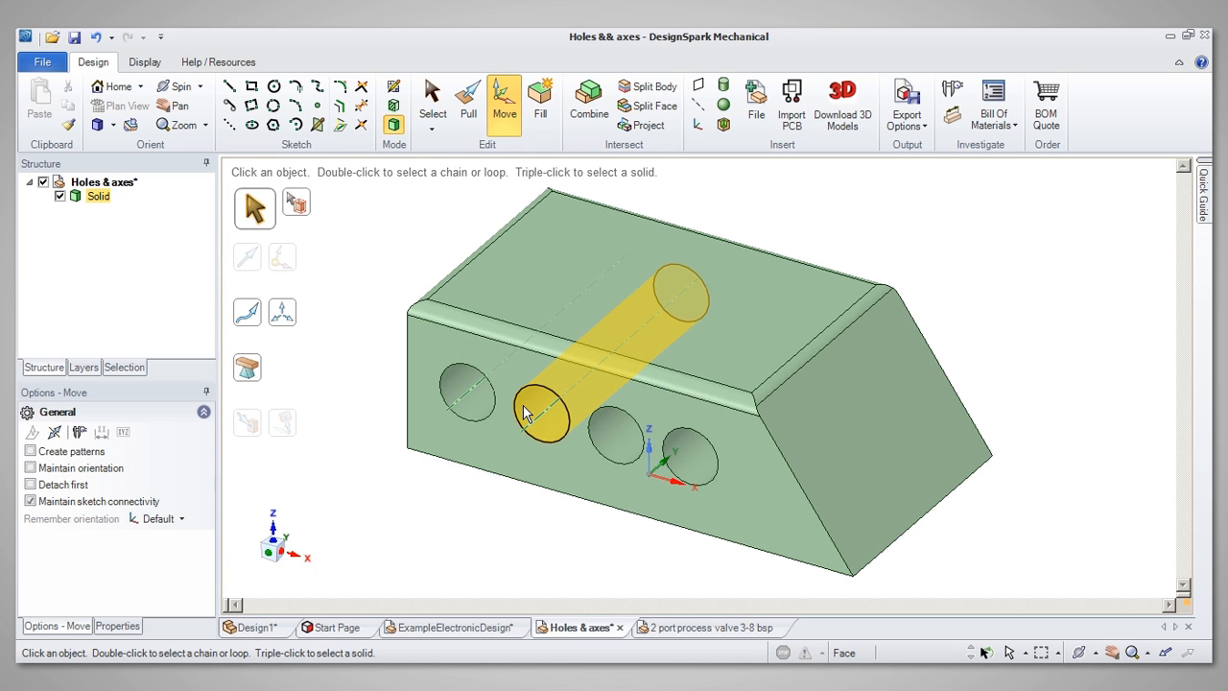
mouse_move(542, 414)
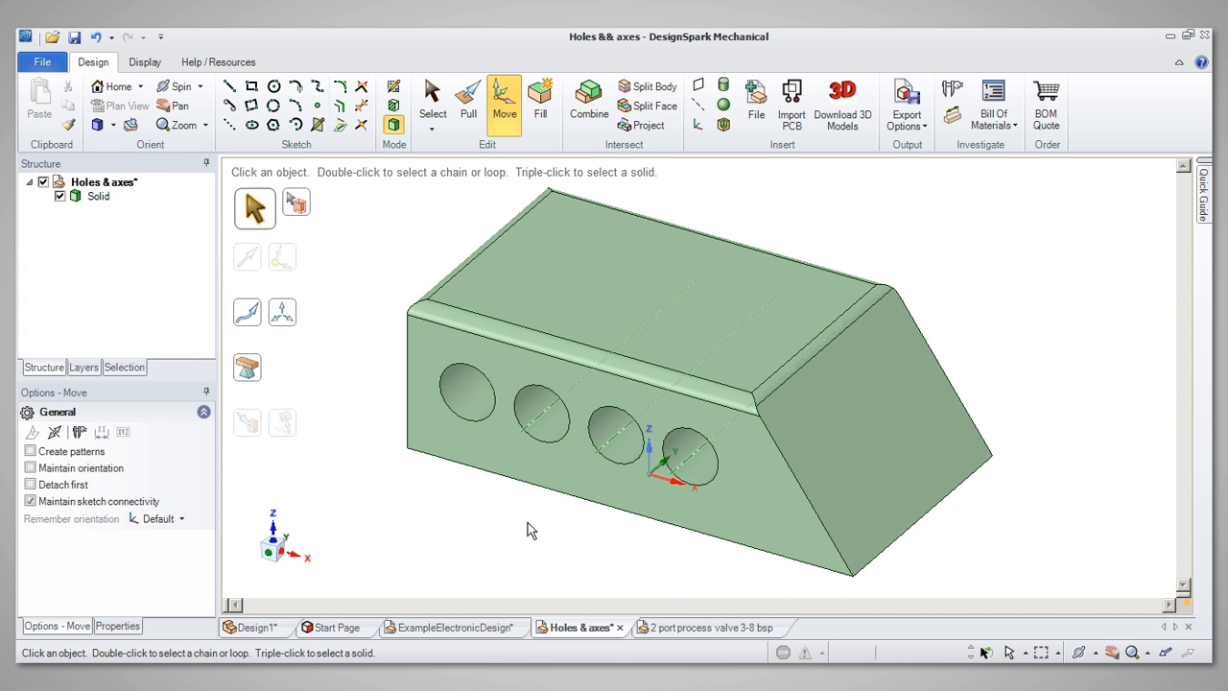
left_click(451, 627)
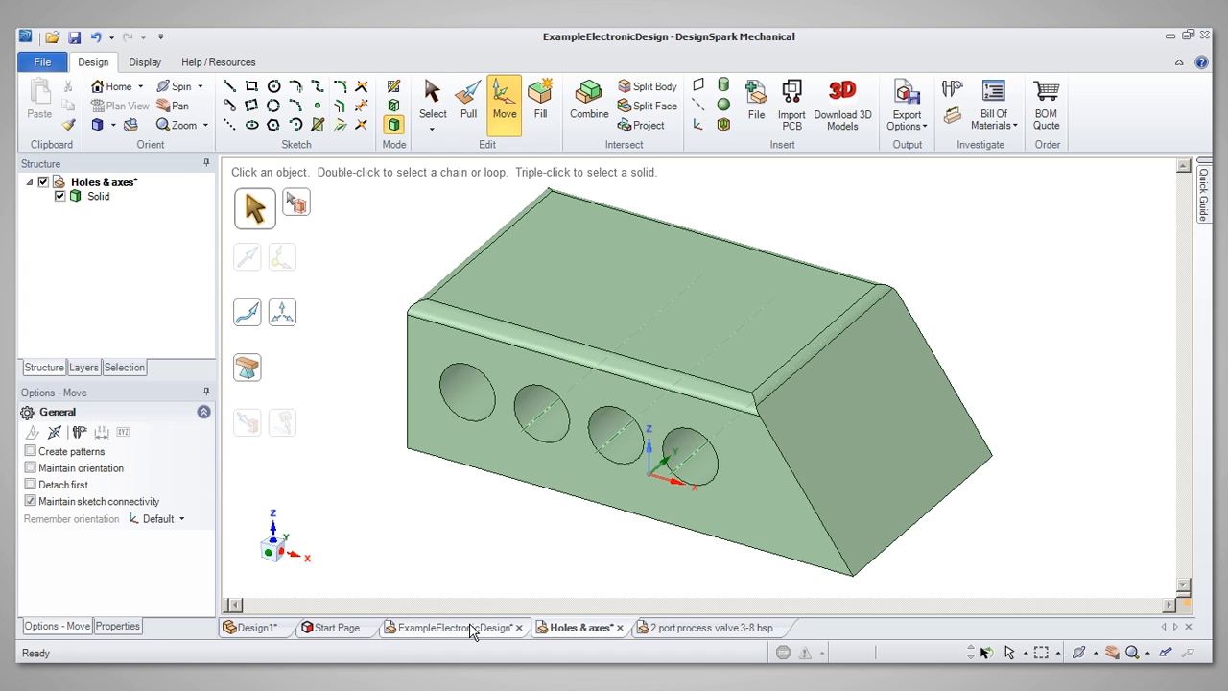
Step: Pick an upper-housing edge, grow it into edge loops, then select a single guard edge
left_click(451, 627)
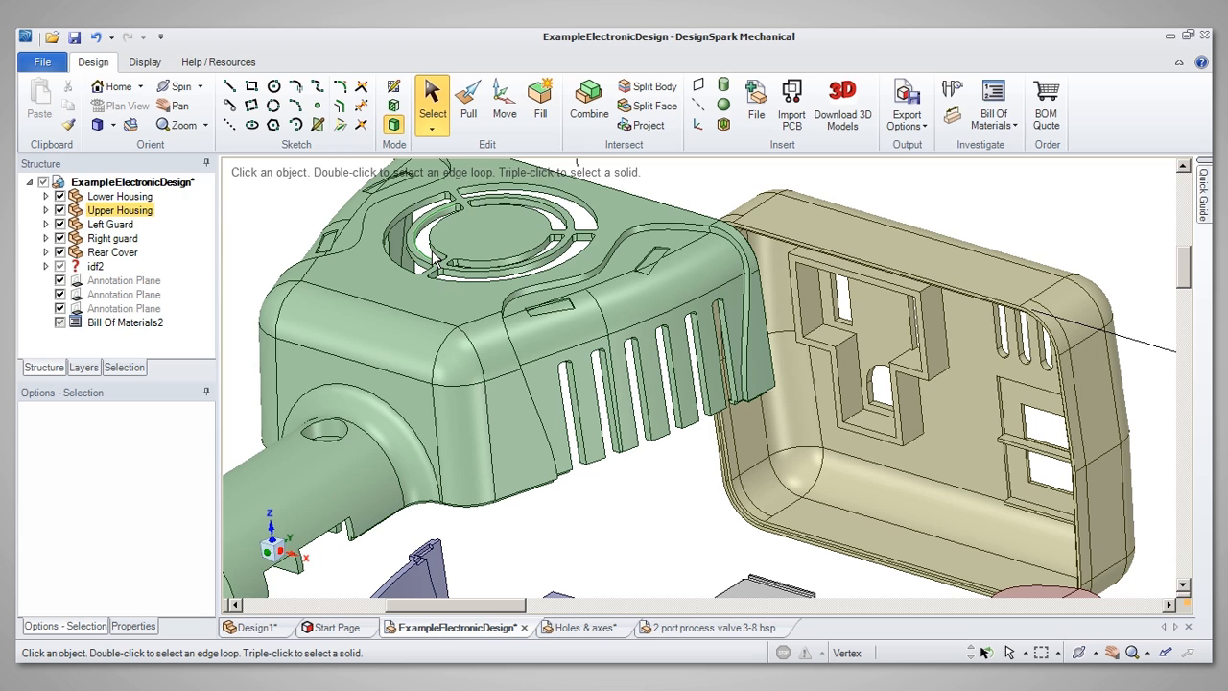
left_click(475, 307)
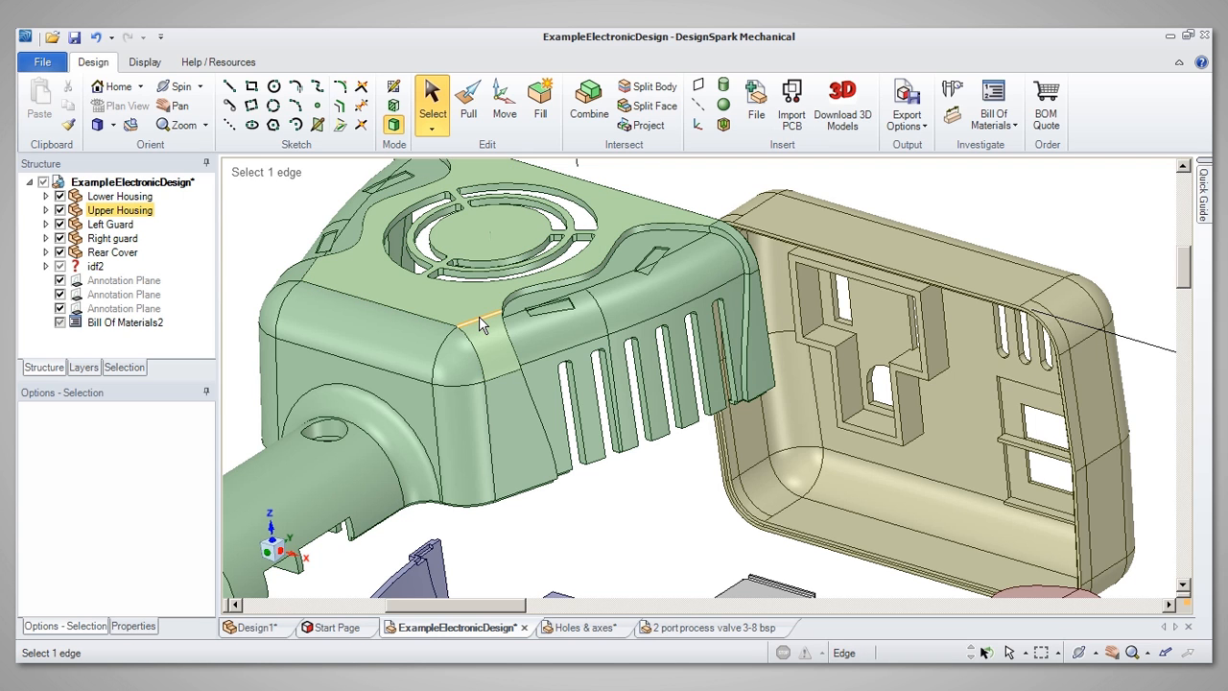
double_click(479, 325)
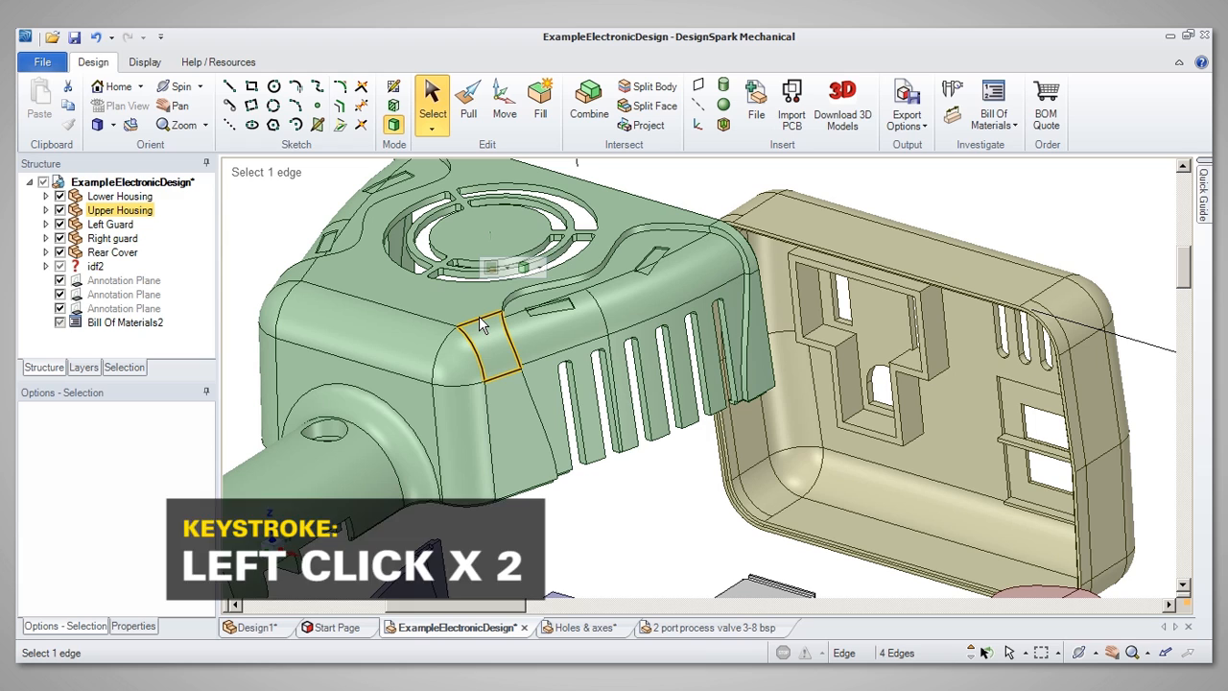
double_click(484, 324)
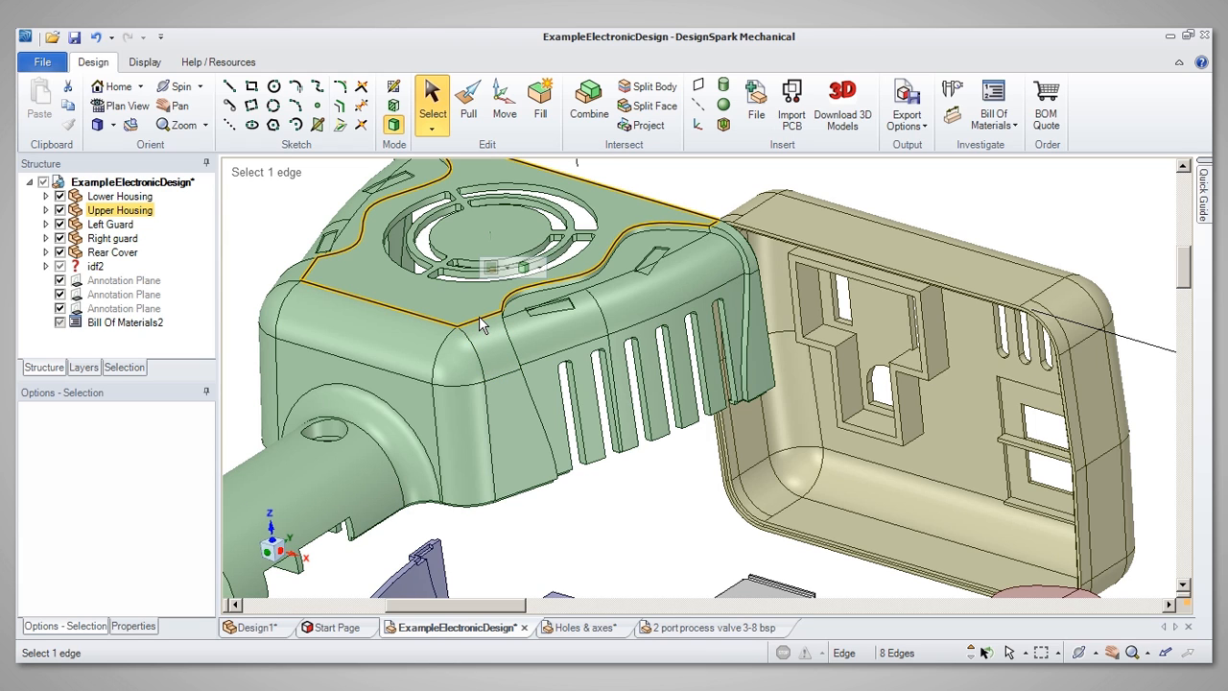
double_click(489, 341)
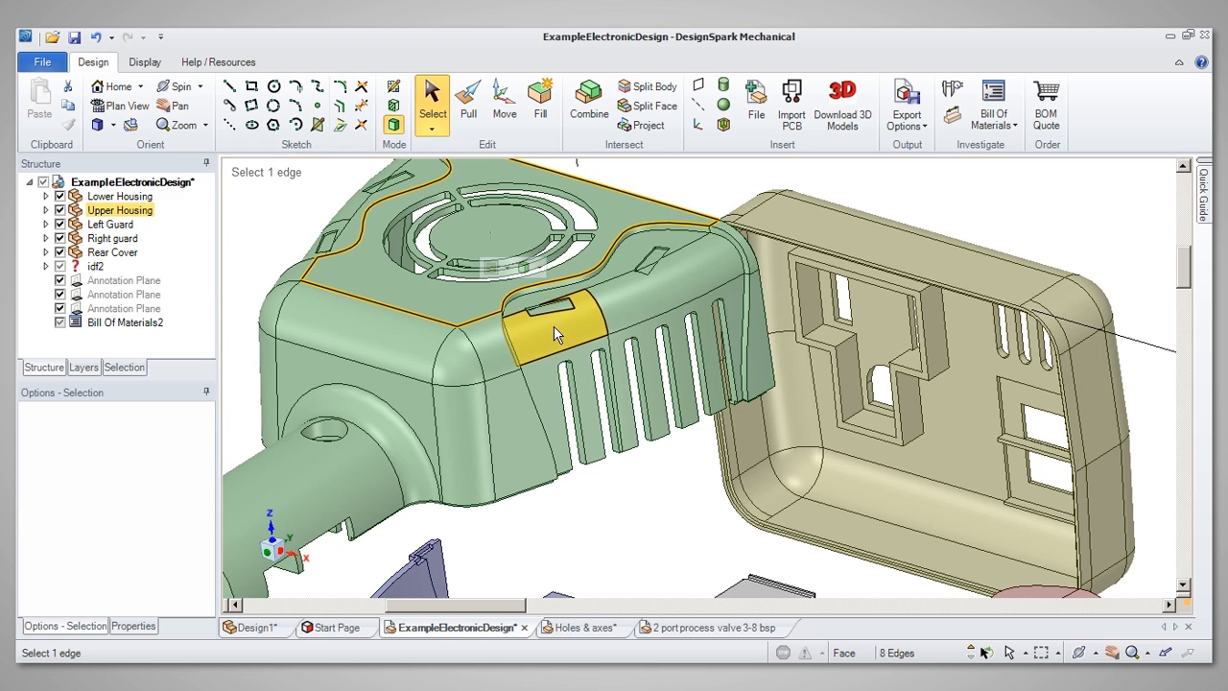
left_click(557, 317)
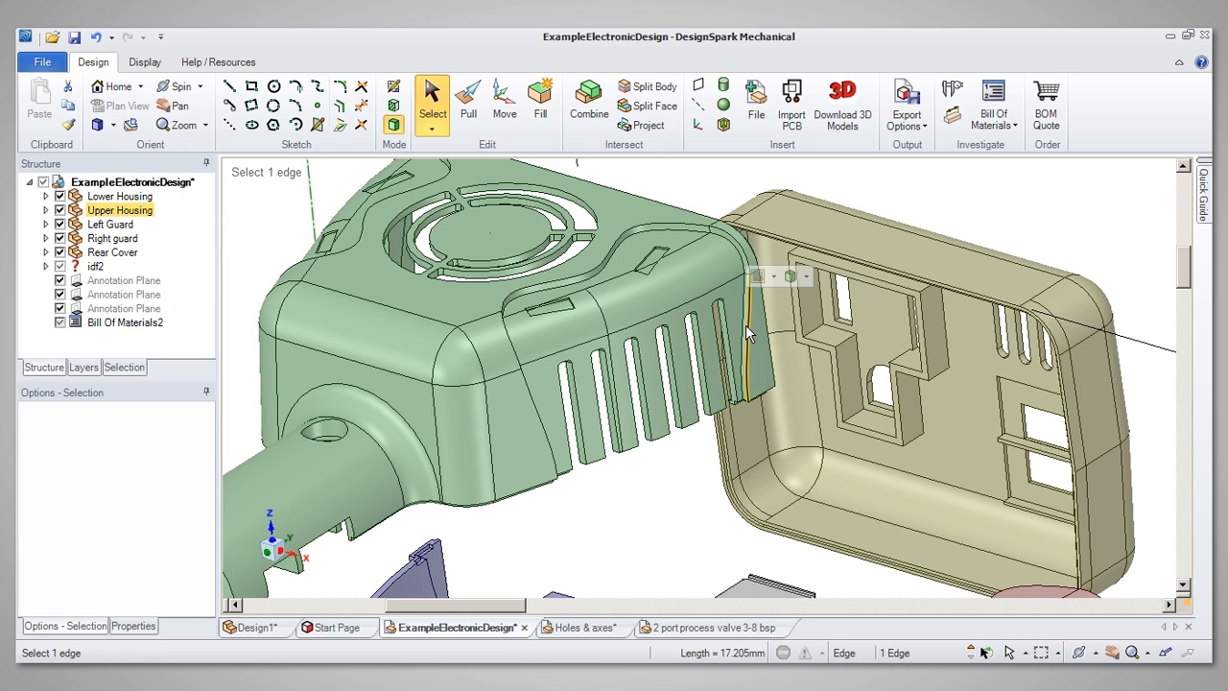
left_click(748, 331)
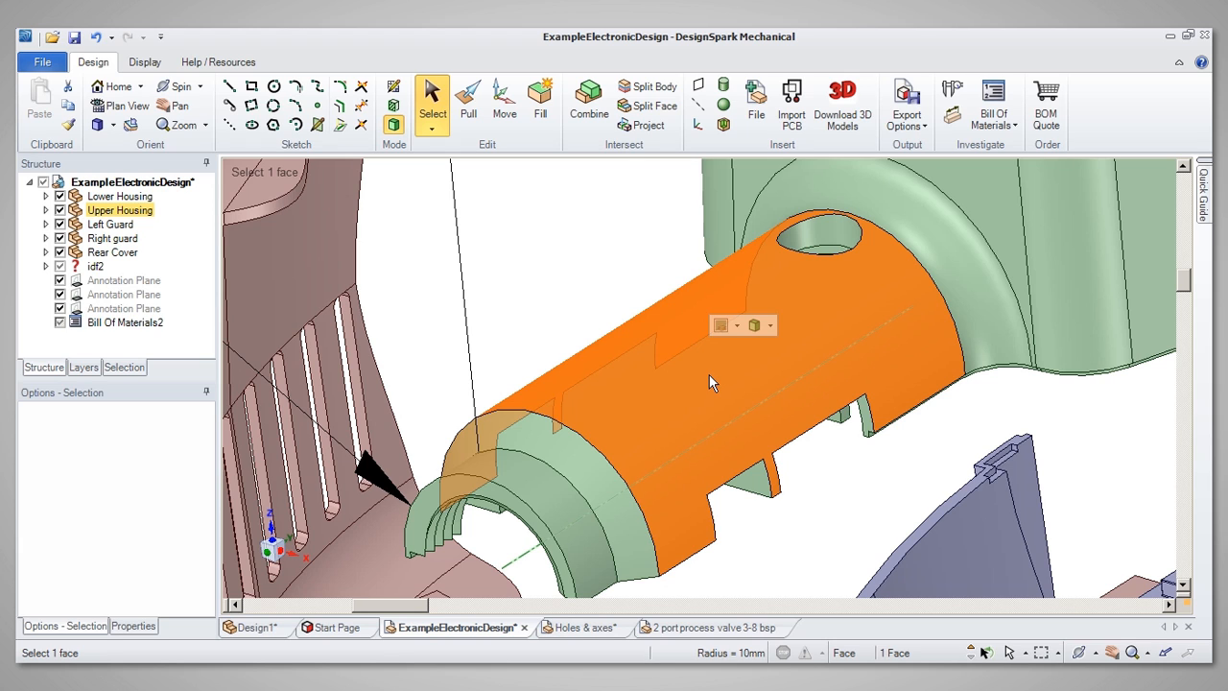
Step: Zoom to extents with Z to show the full assembly and its BOM table
key("z")
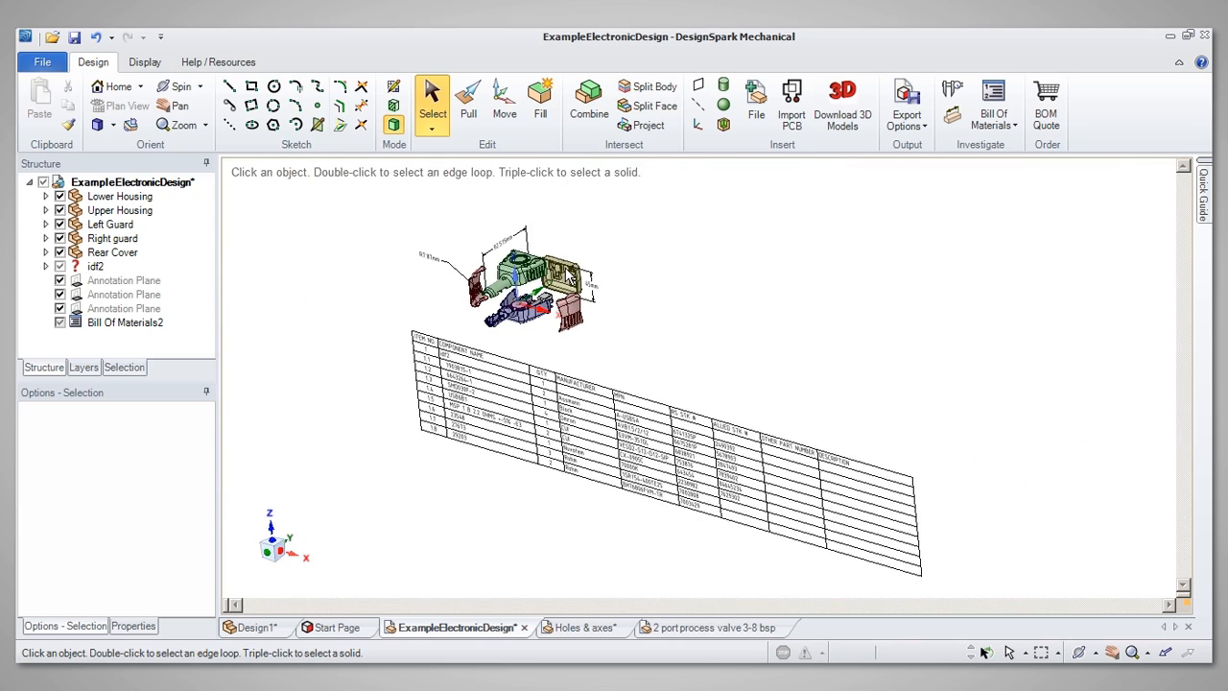
mouse_move(273, 105)
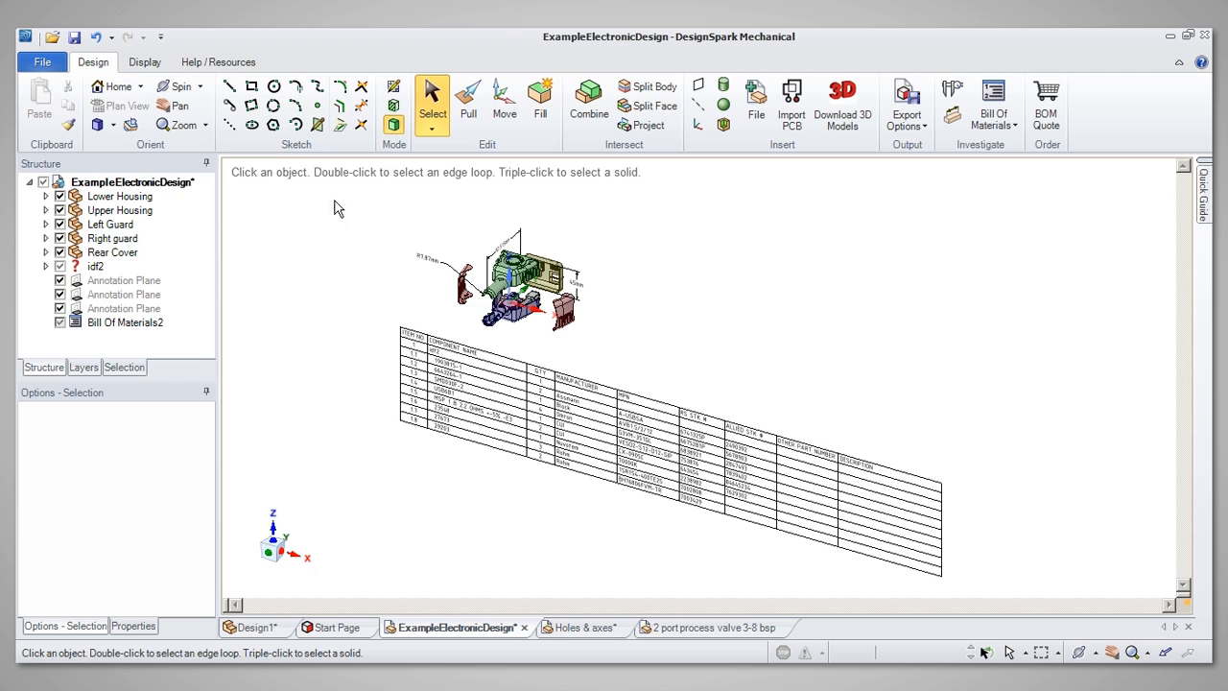
mouse_move(590, 603)
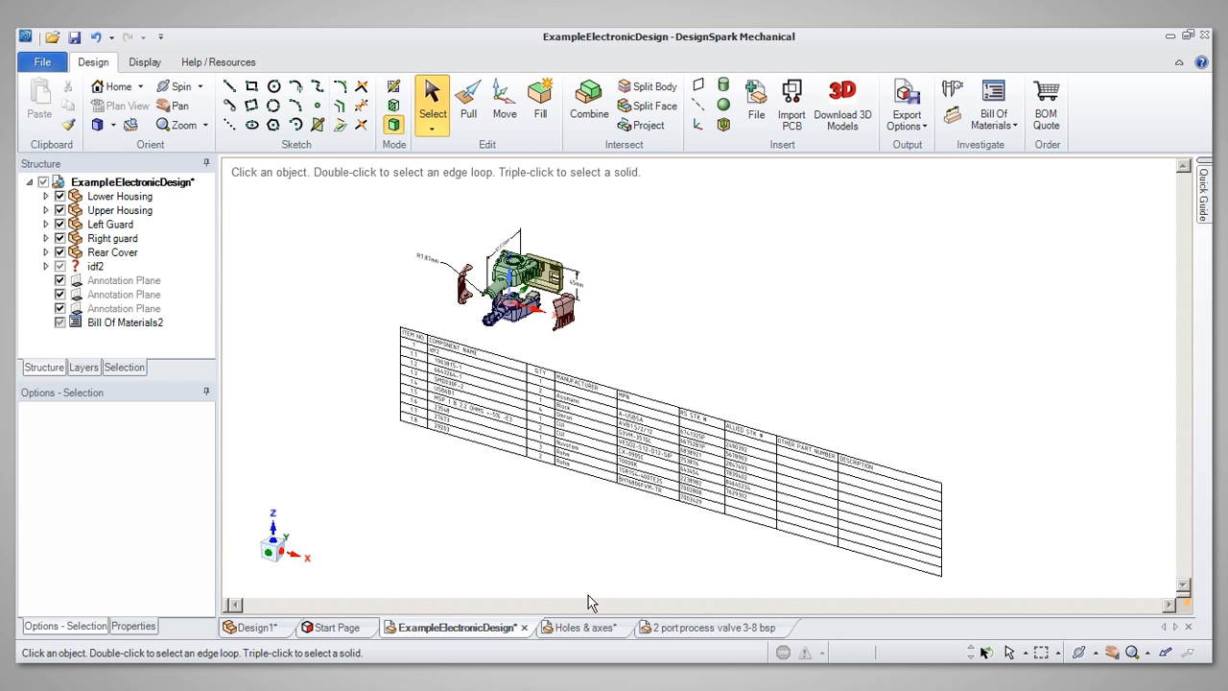
Step: On the Holes & axes block, box-select two hole edges, clear them, then select the slanted end face
left_click(576, 626)
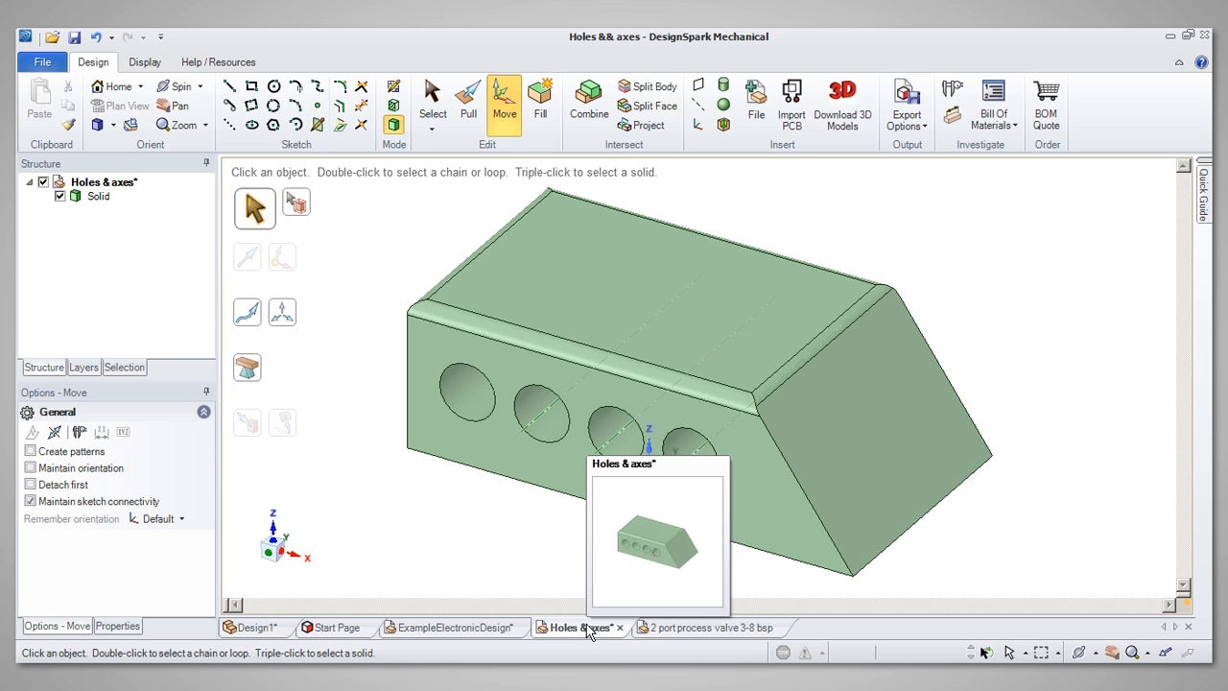
mouse_move(403, 558)
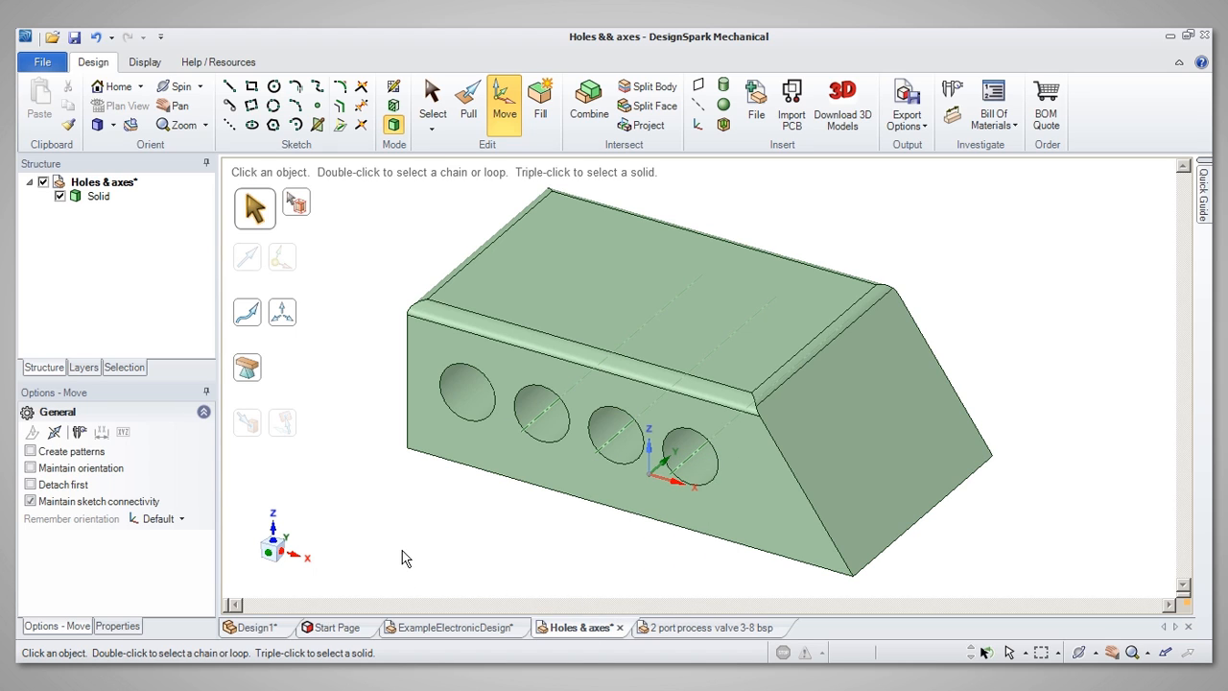
mouse_move(350, 514)
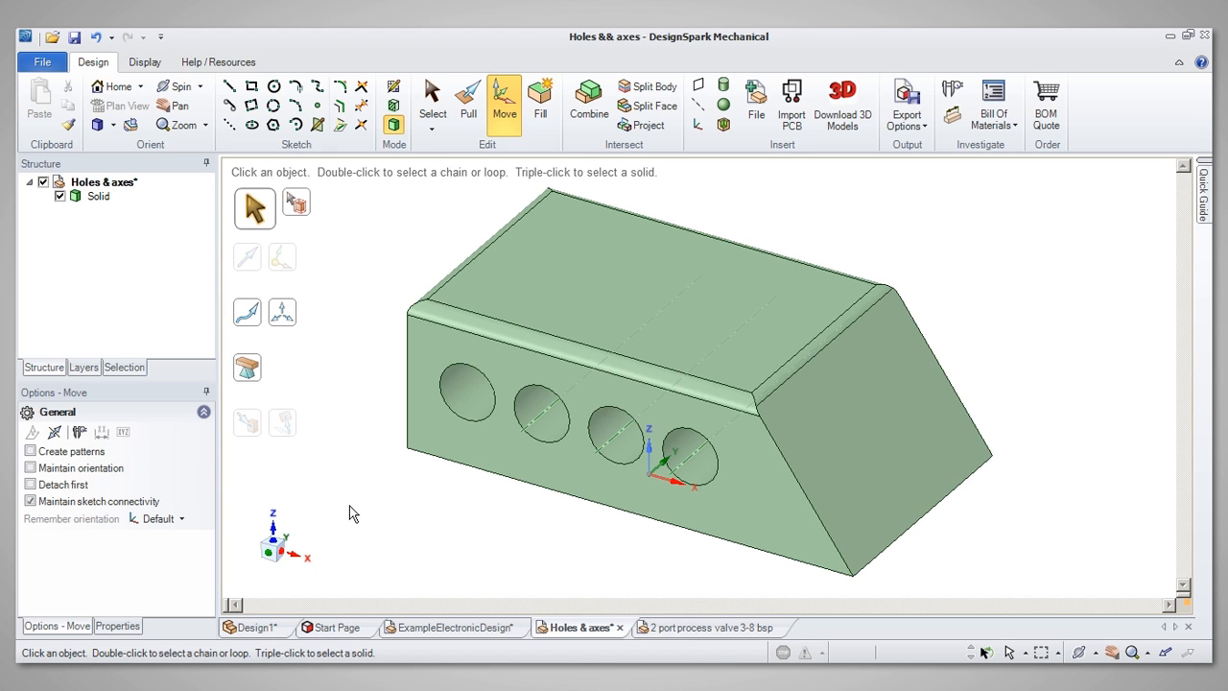
mouse_move(362, 502)
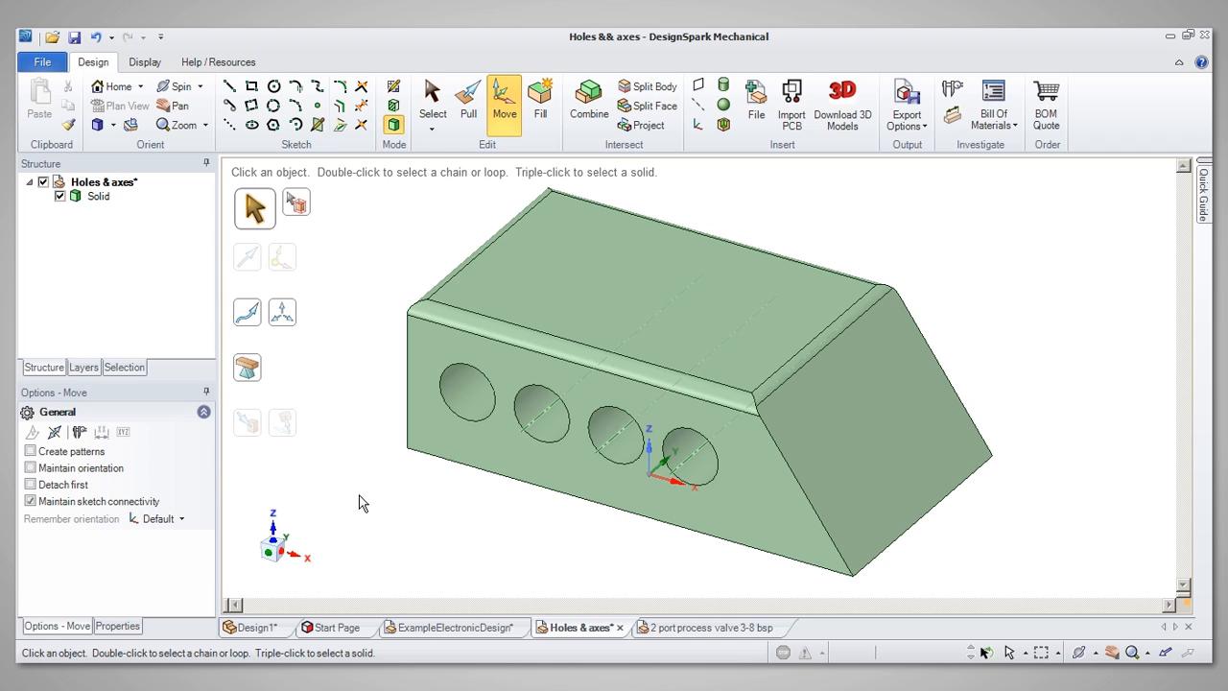
mouse_move(357, 506)
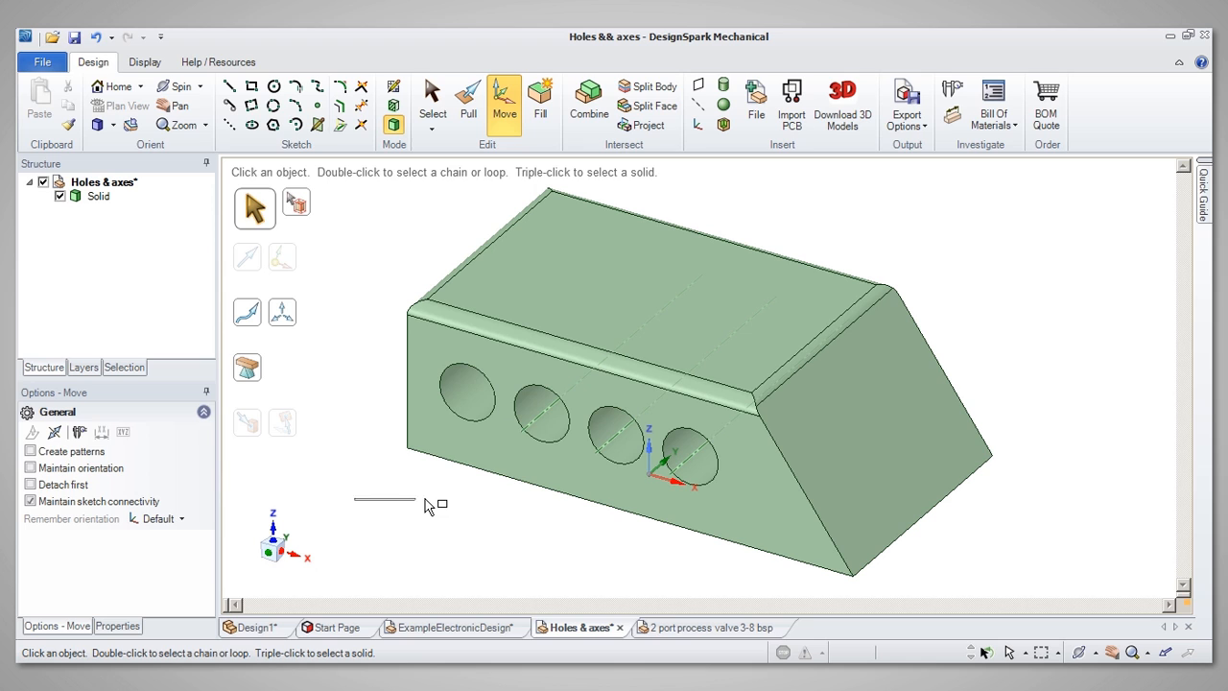
left_click_drag(427, 504, 595, 376)
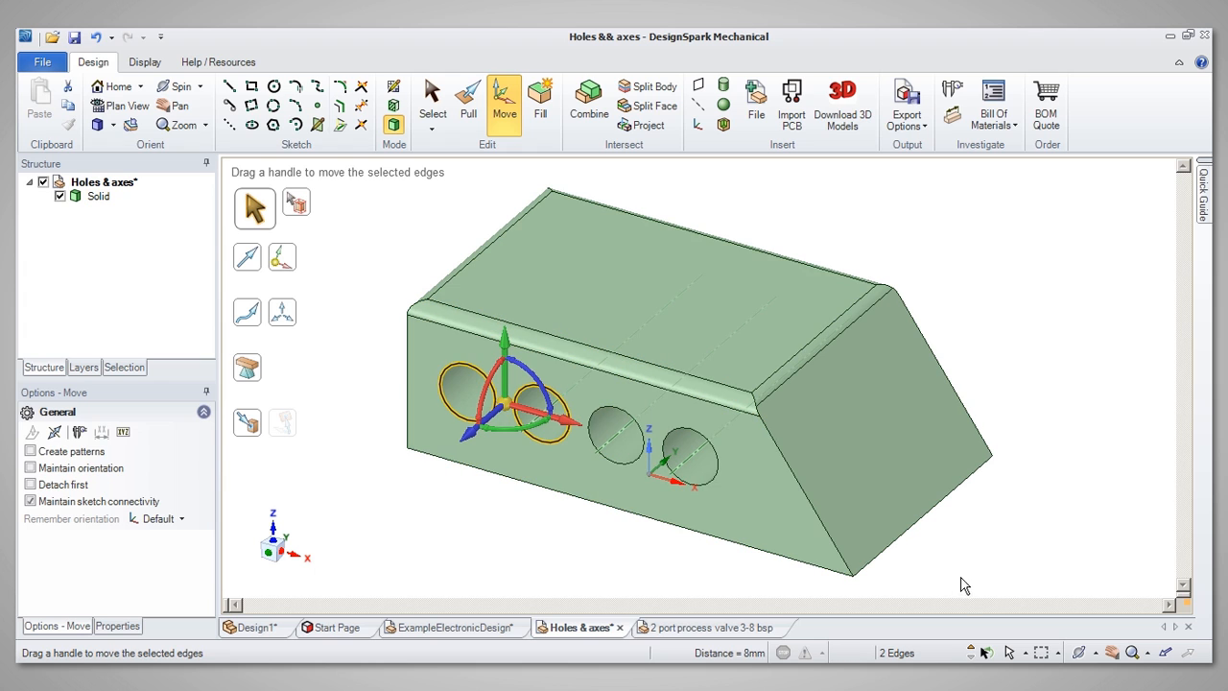
left_click(809, 544)
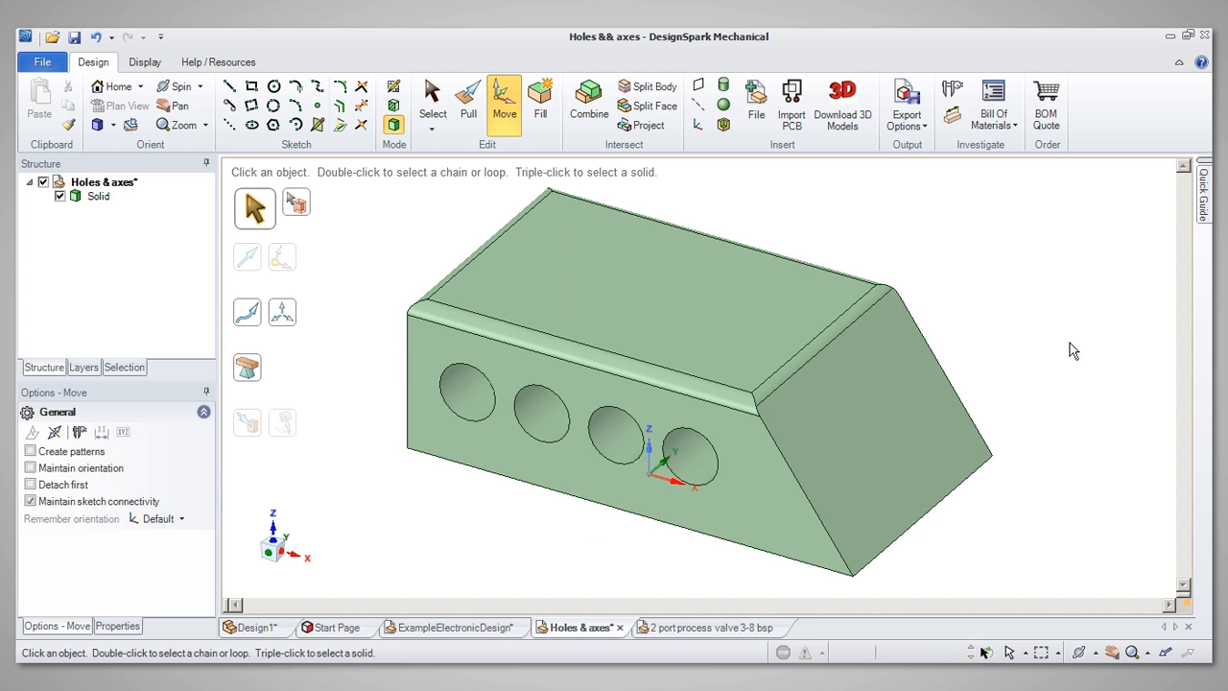
left_click(834, 412)
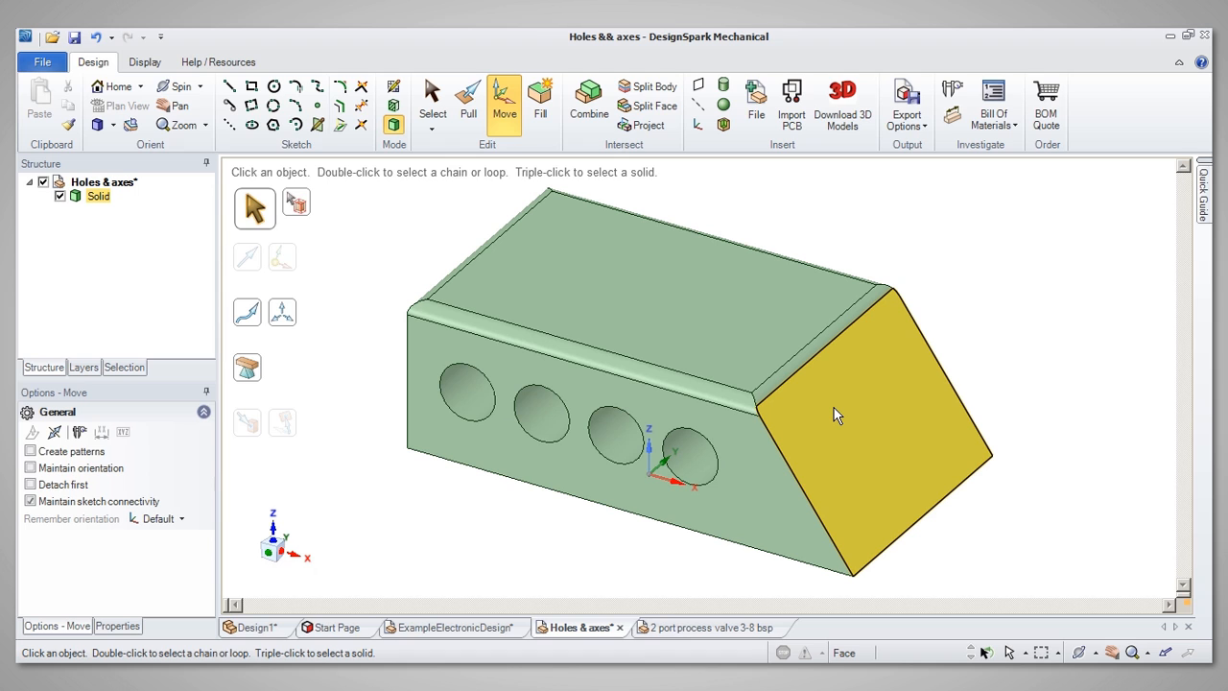